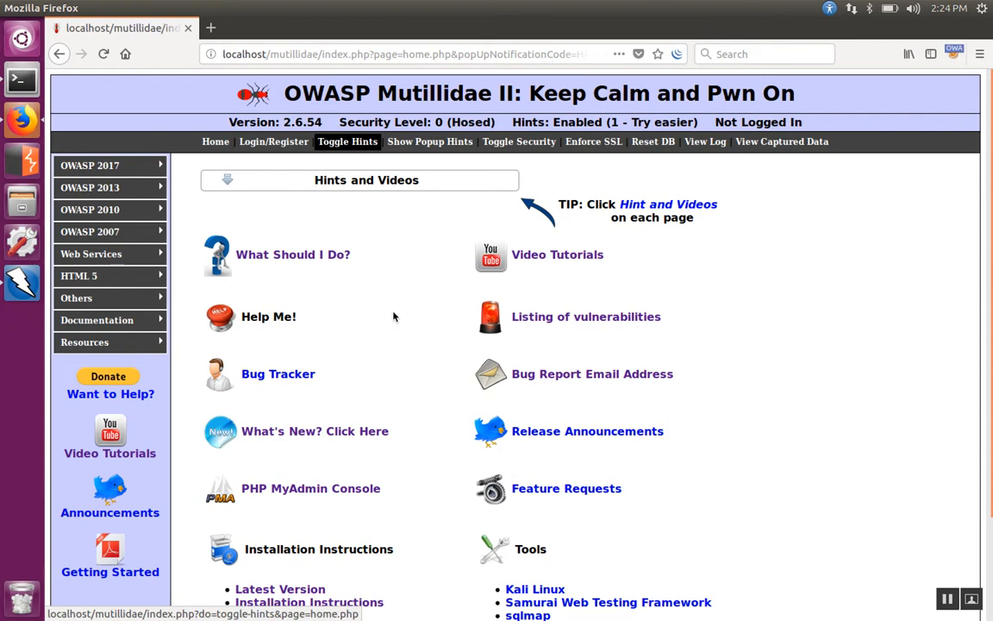
mouse_move(226, 231)
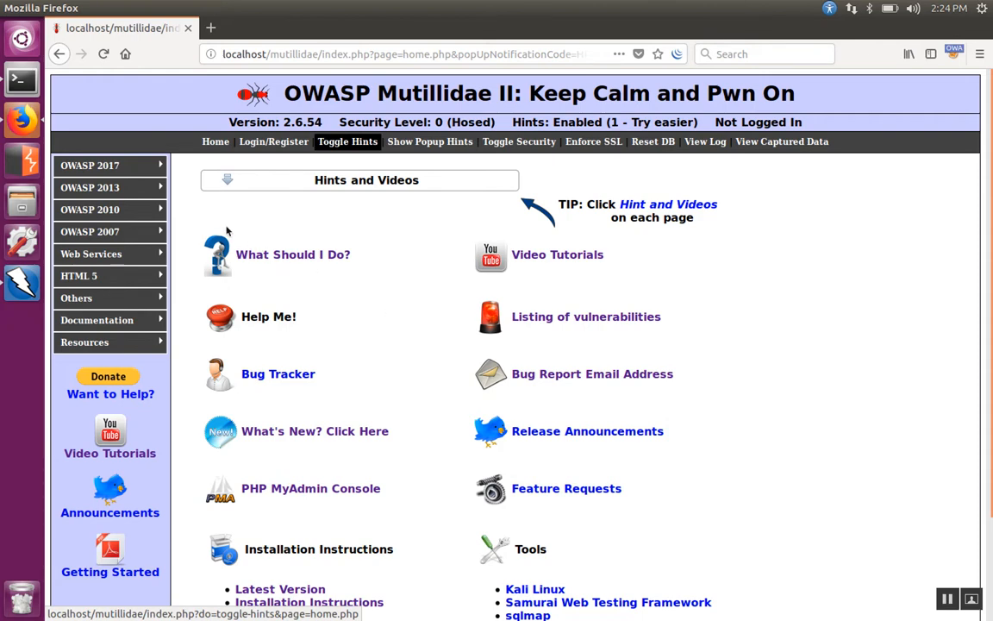
mouse_move(21, 295)
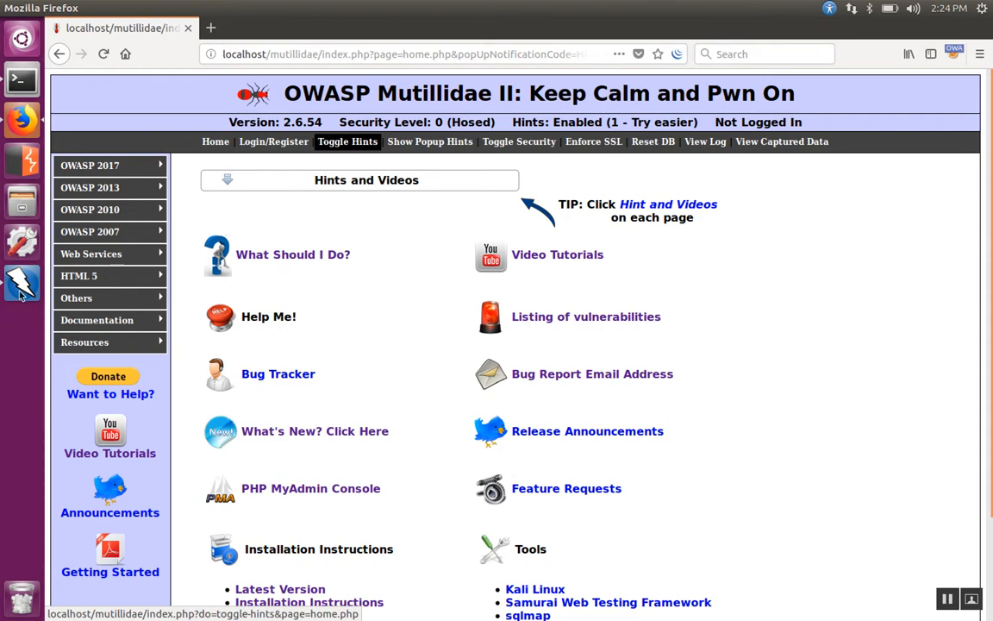
mouse_move(873, 65)
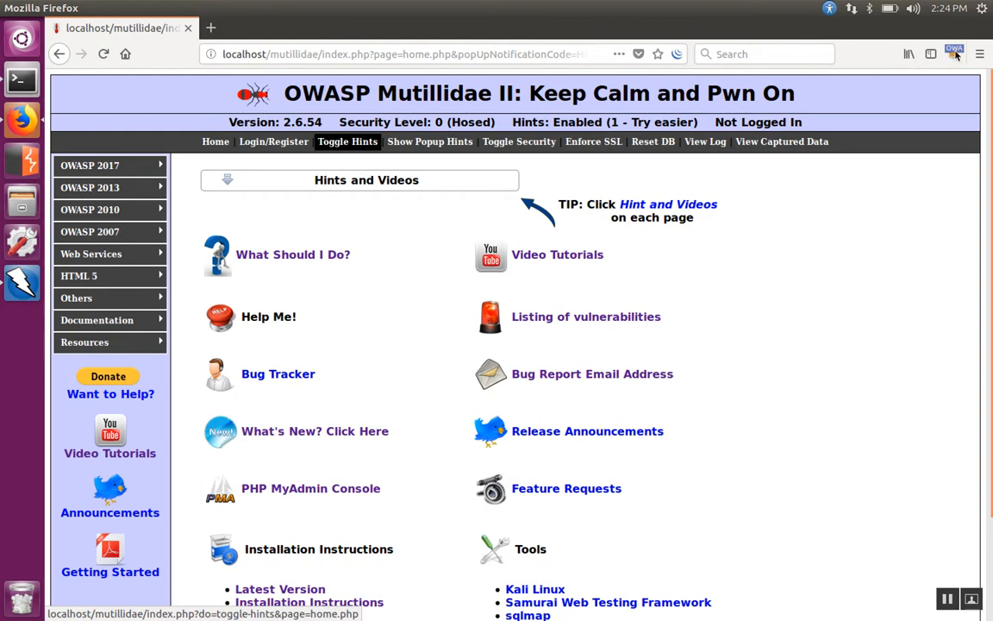
Step: Route Firefox traffic through OWASP ZAP and open Mutillidae's View User Privilege Level page
left_click(954, 53)
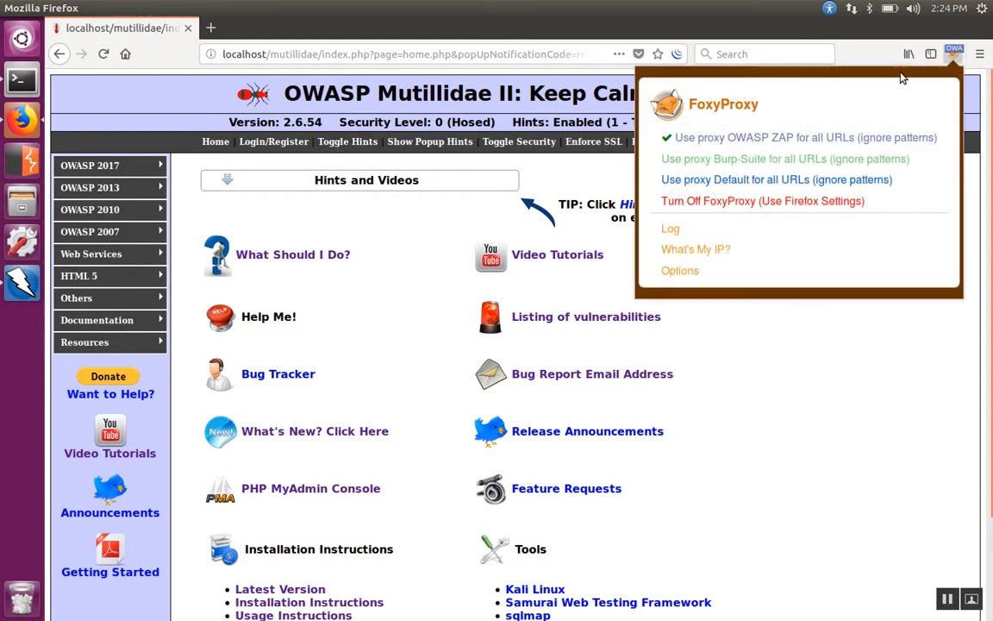
mouse_move(819, 140)
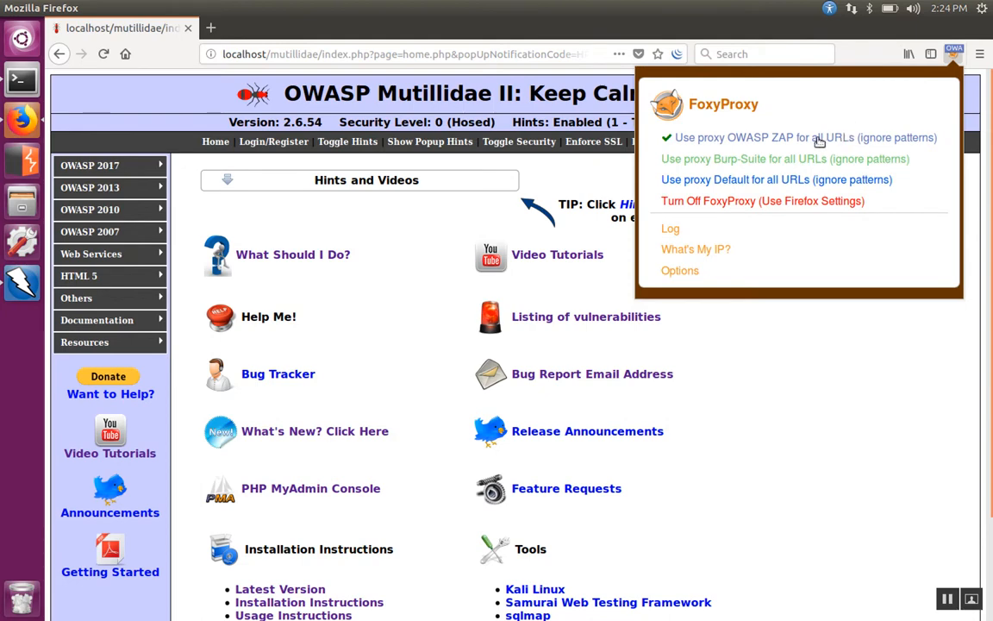
left_click(802, 137)
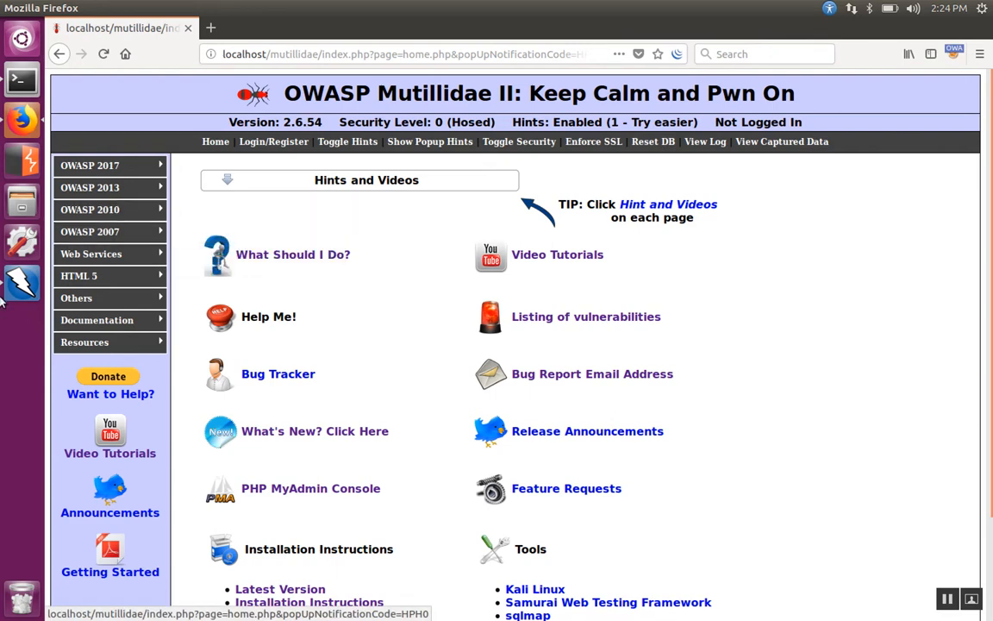
mouse_move(20, 284)
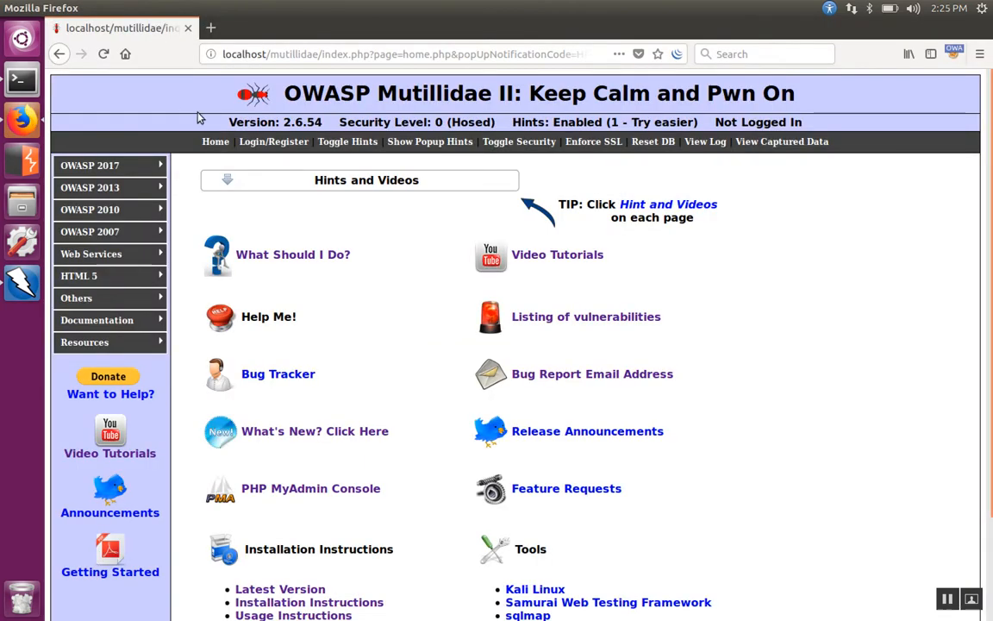
mouse_move(214, 224)
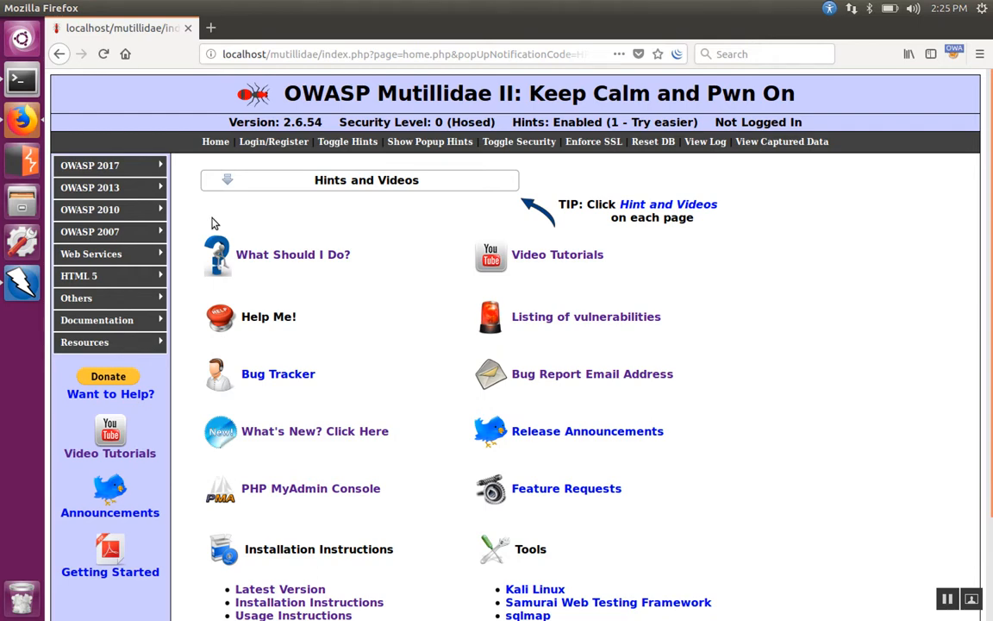
left_click(90, 165)
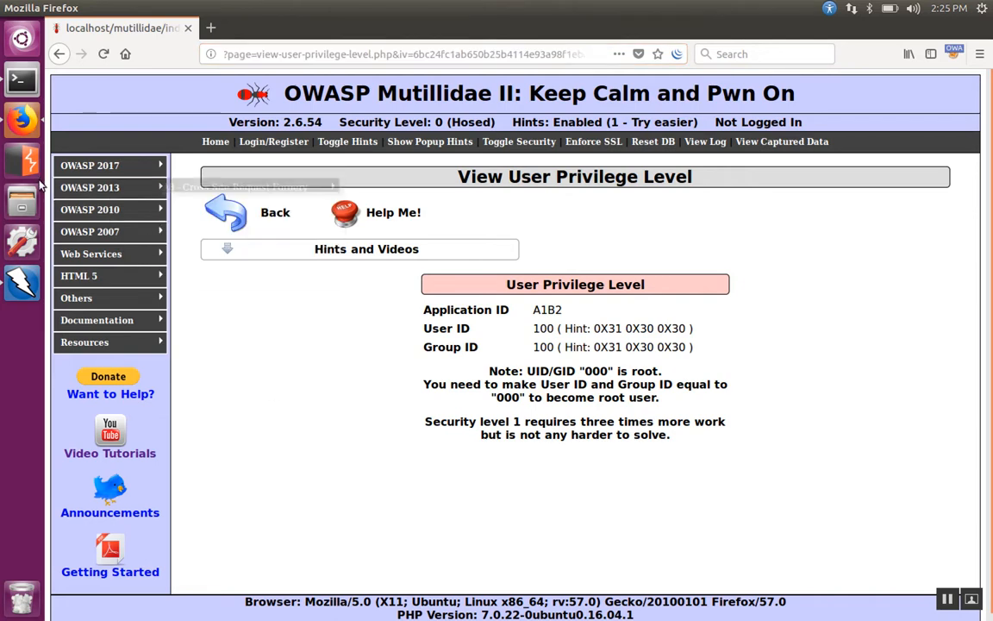
Step: Show OWASP ZAP's History tab listing the proxied Mutillidae requests
left_click(21, 281)
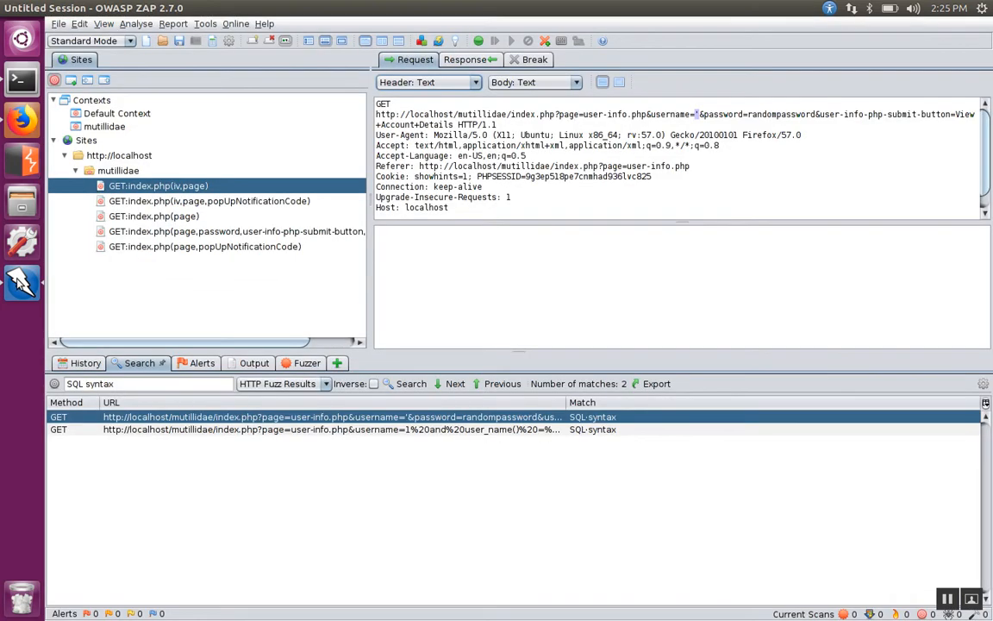
mouse_move(283, 314)
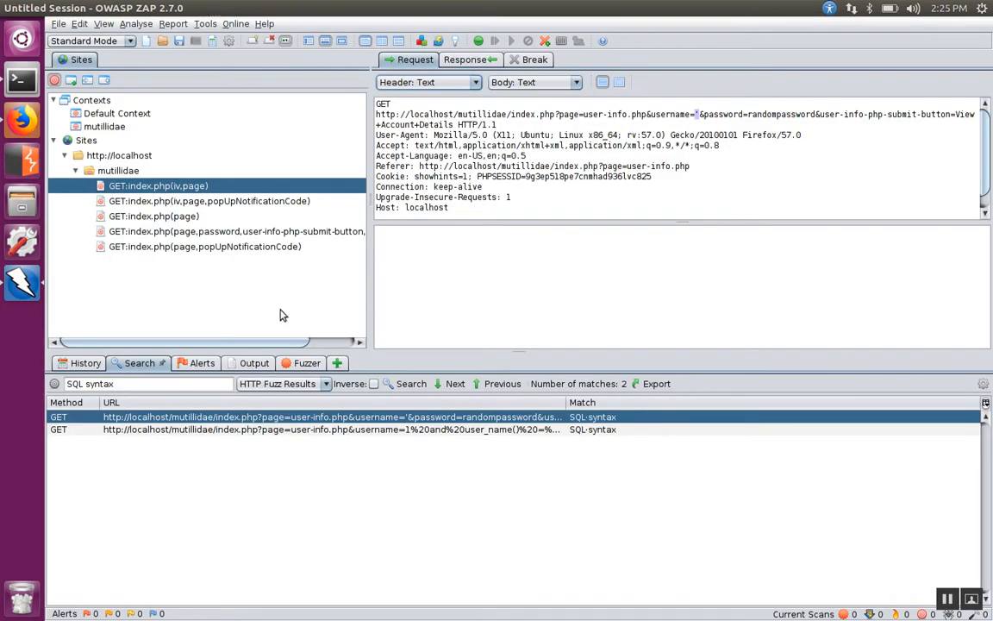
mouse_move(185, 274)
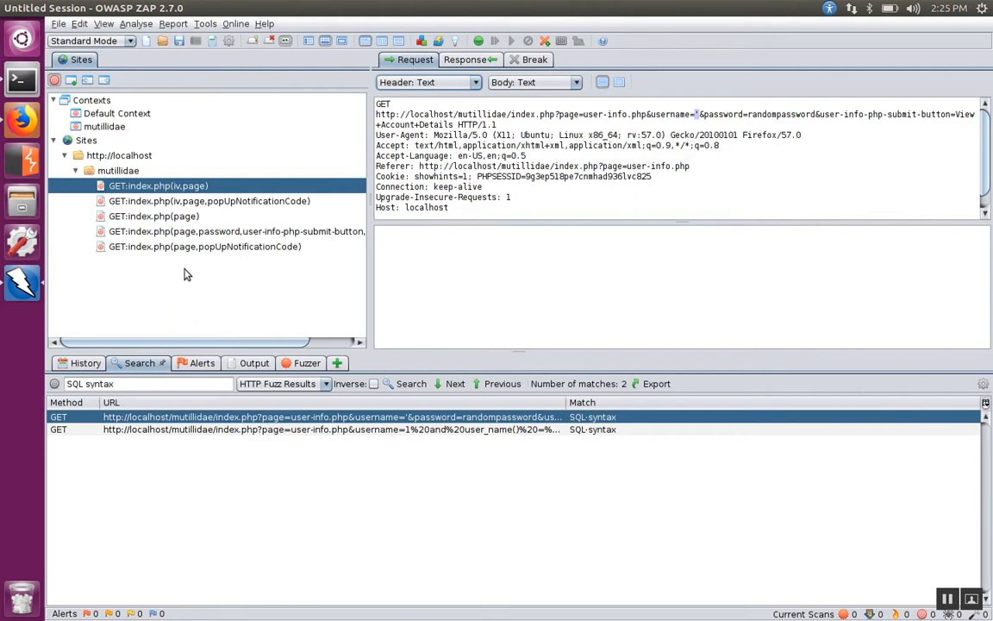
mouse_move(190, 263)
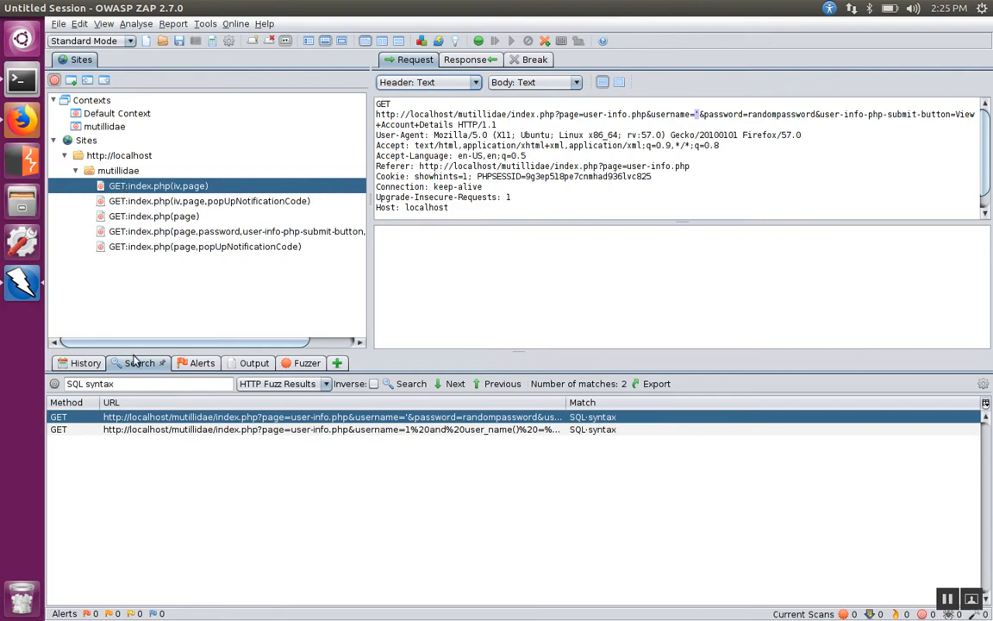
left_click(85, 362)
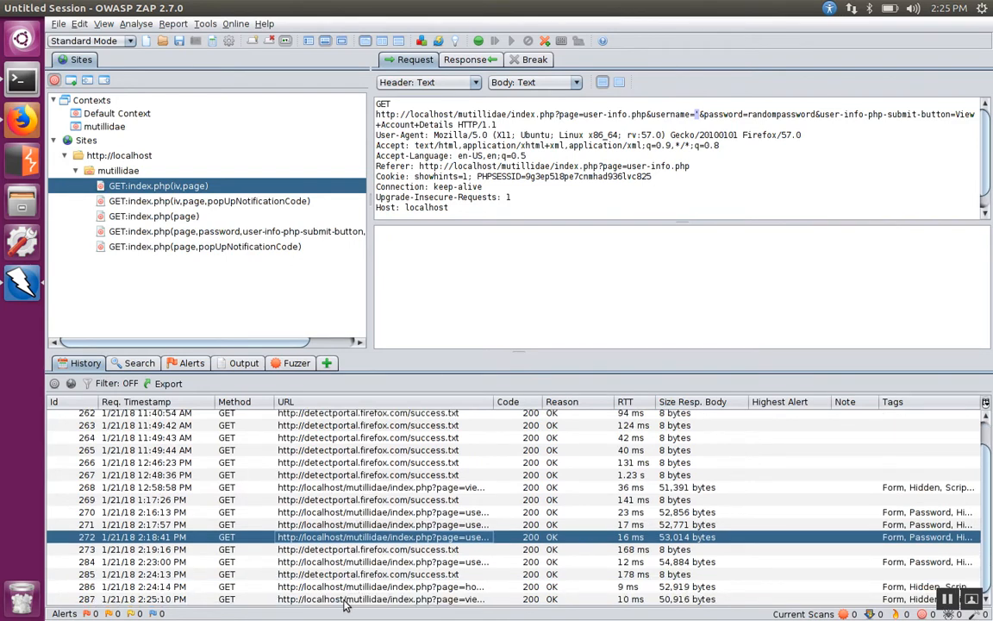
Step: Load history entry 287, the view-user-privilege-level request with its iv parameter
left_click(379, 598)
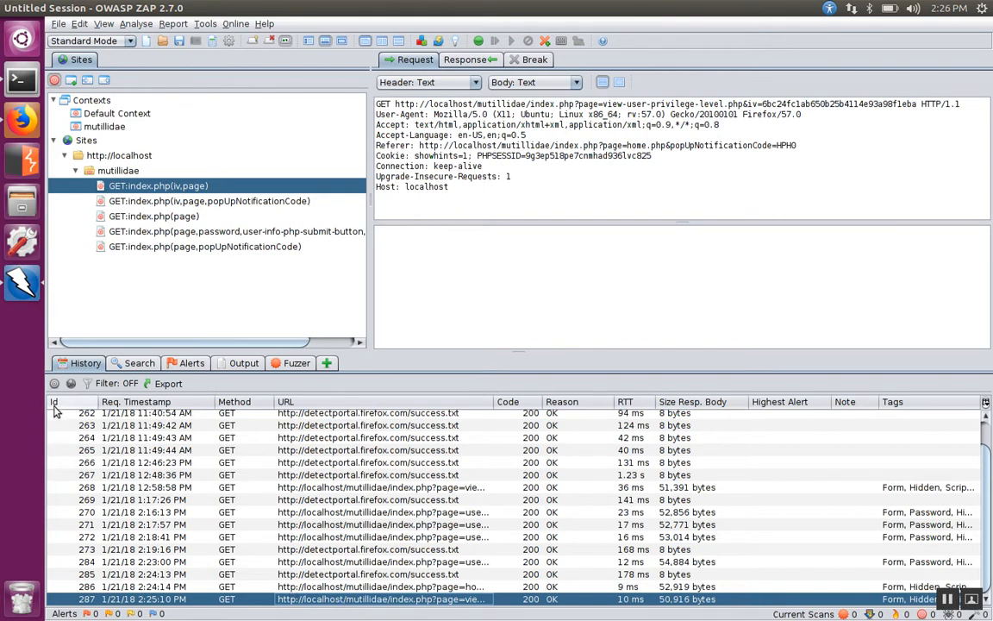
mouse_move(389, 534)
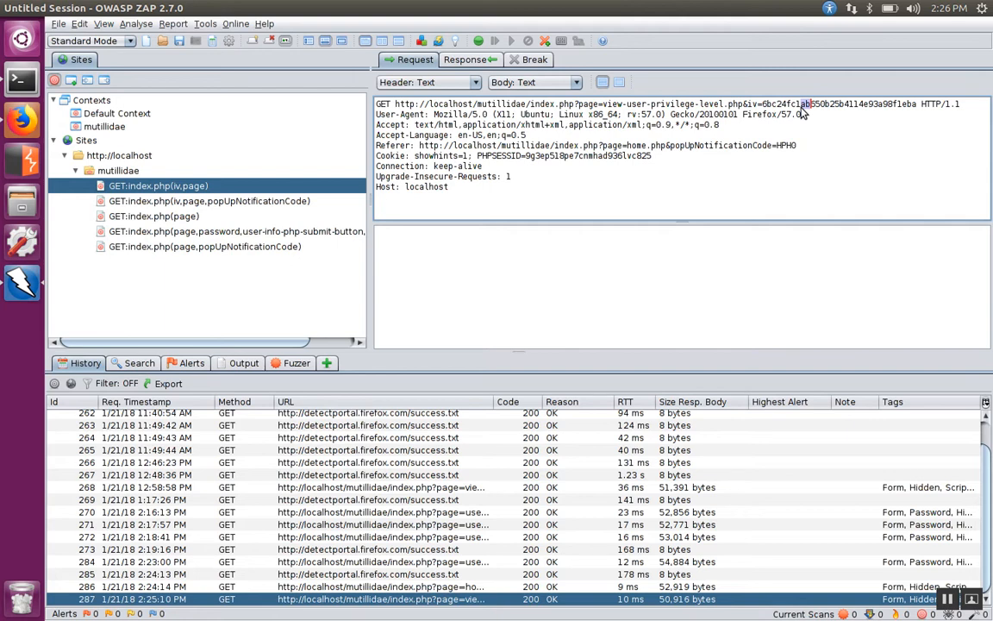
mouse_move(771, 110)
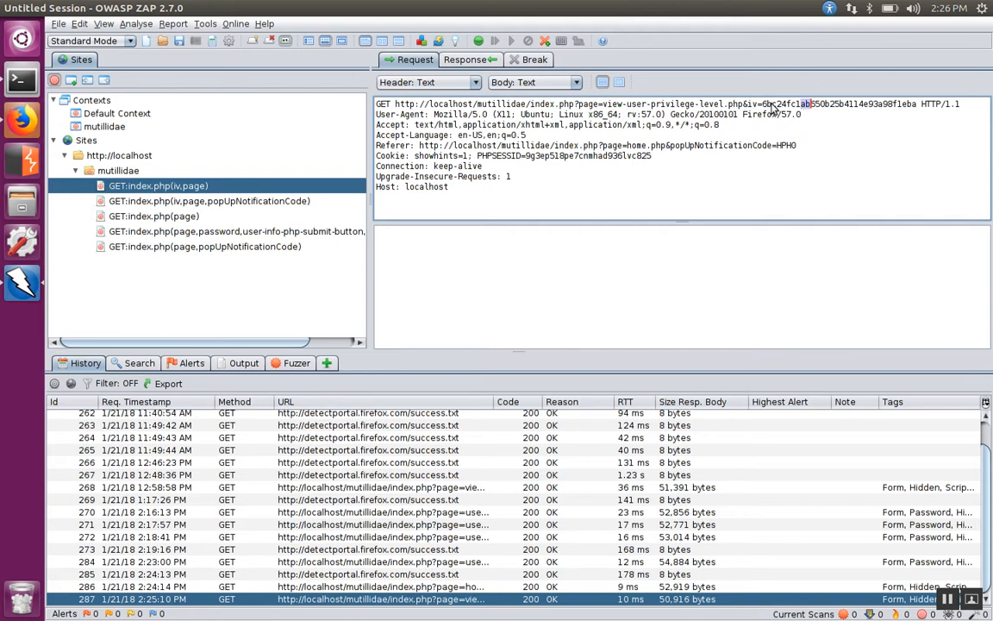
mouse_move(870, 110)
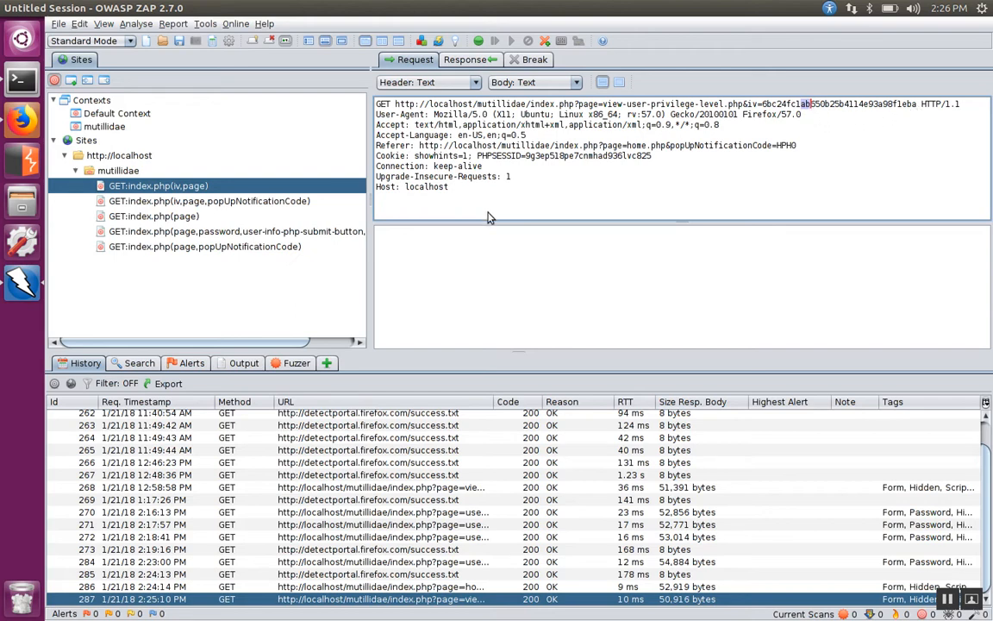
mouse_move(811, 113)
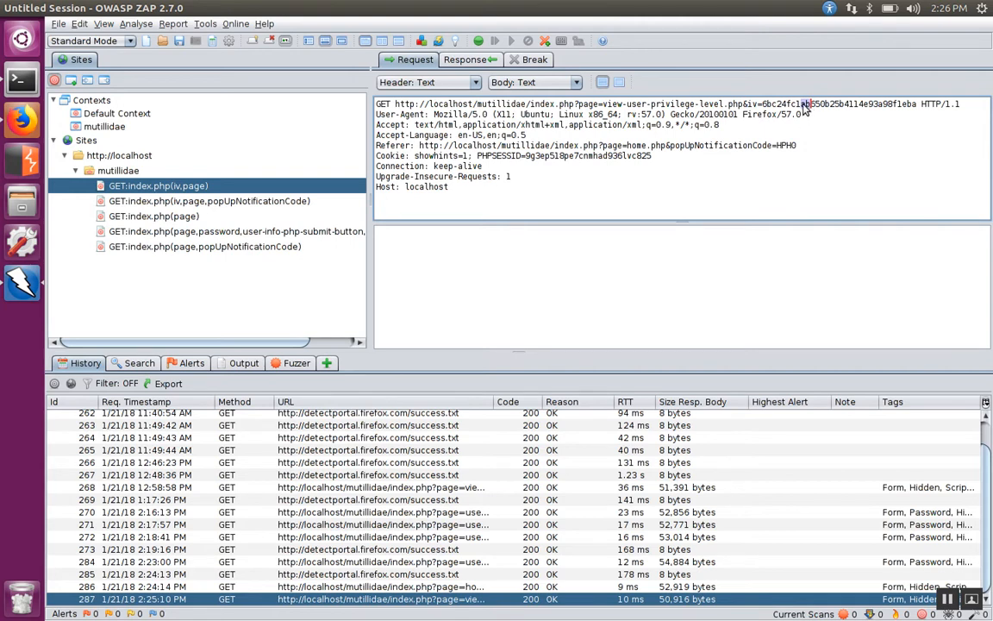
mouse_move(805, 110)
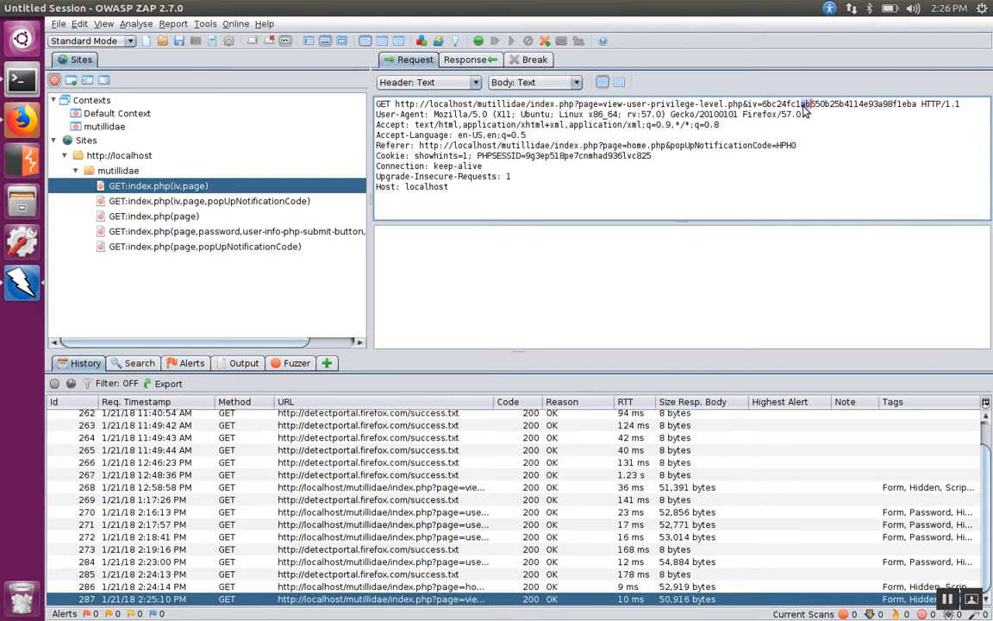
Step: Mark the character 'a' in the iv value and launch Fuzz on it
left_click_drag(803, 104, 917, 104)
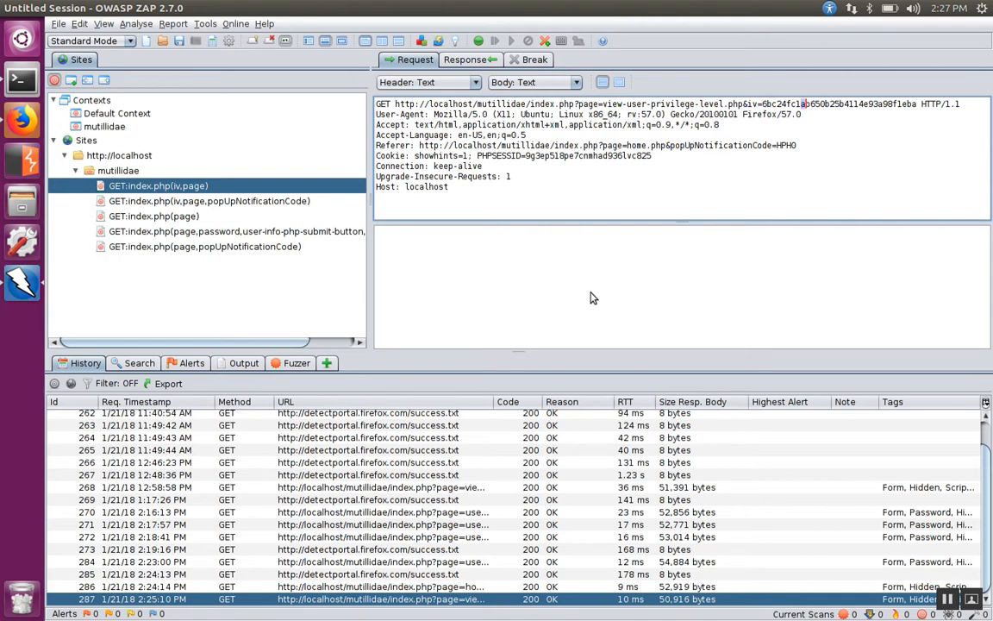
right_click(593, 296)
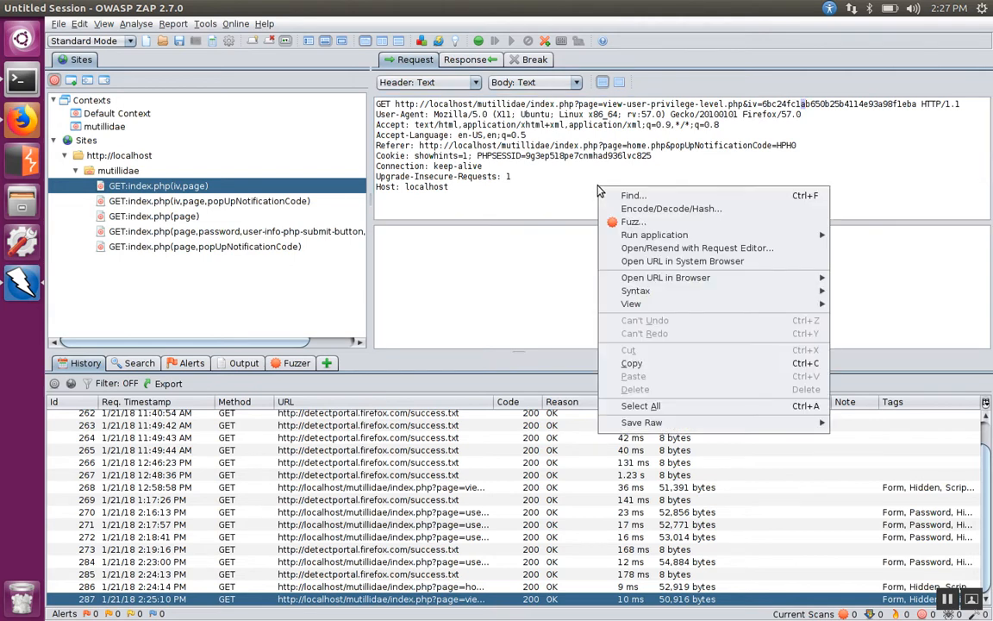
mouse_move(633, 222)
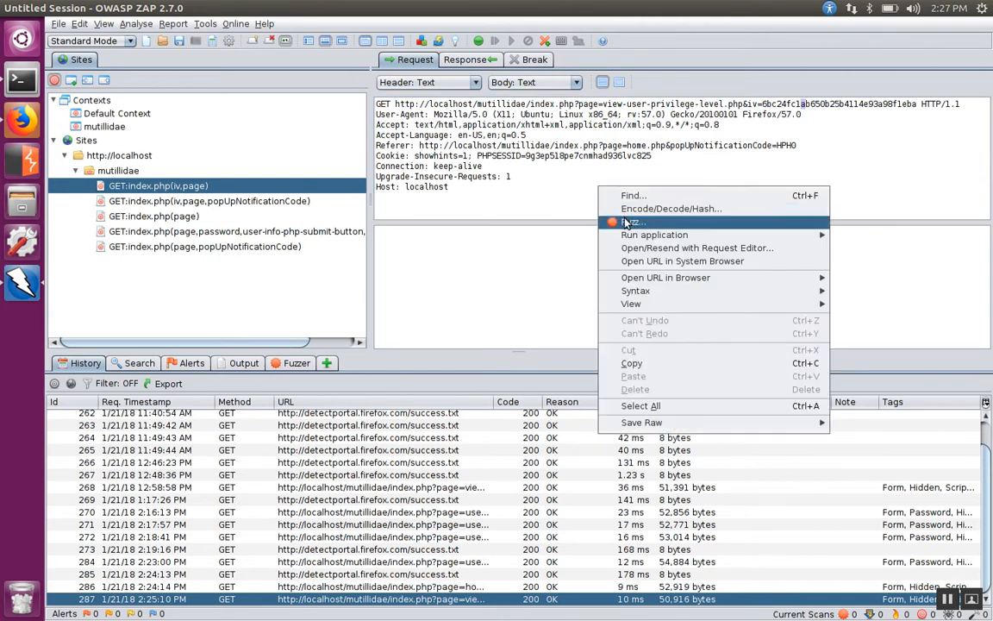
left_click(634, 221)
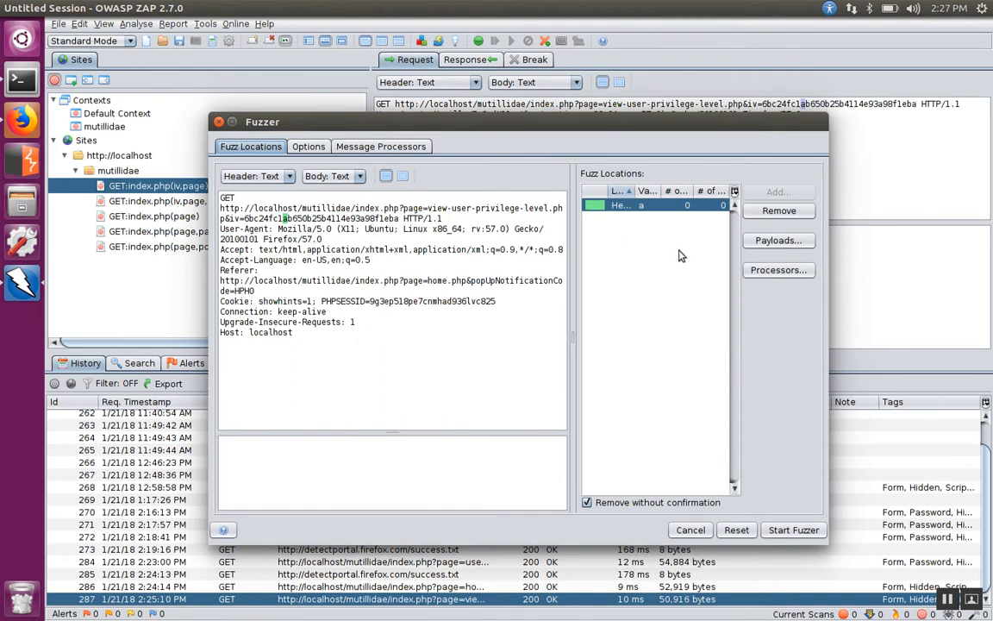
mouse_move(681, 237)
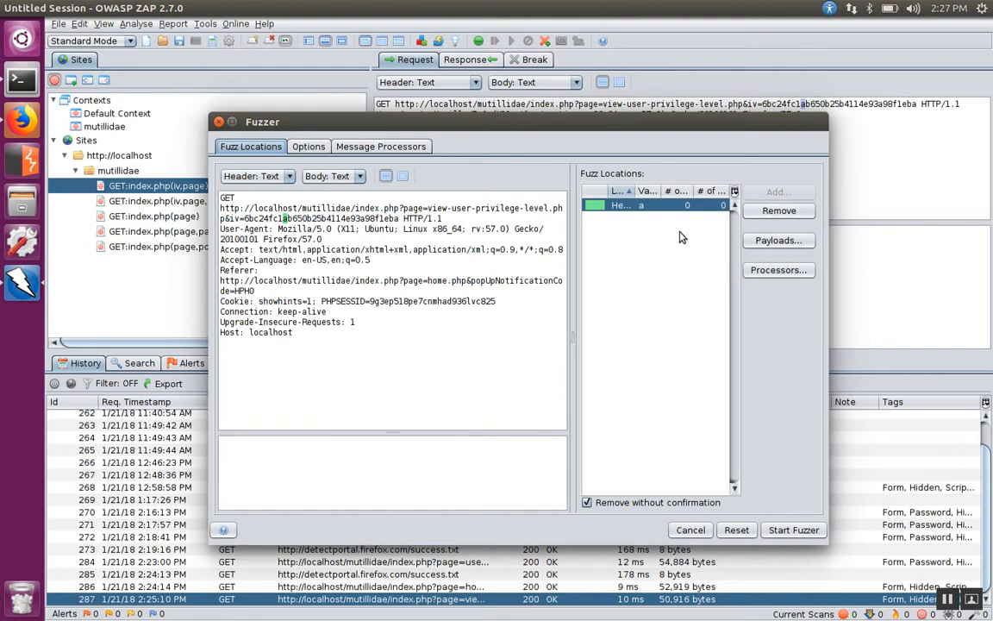
mouse_move(779, 240)
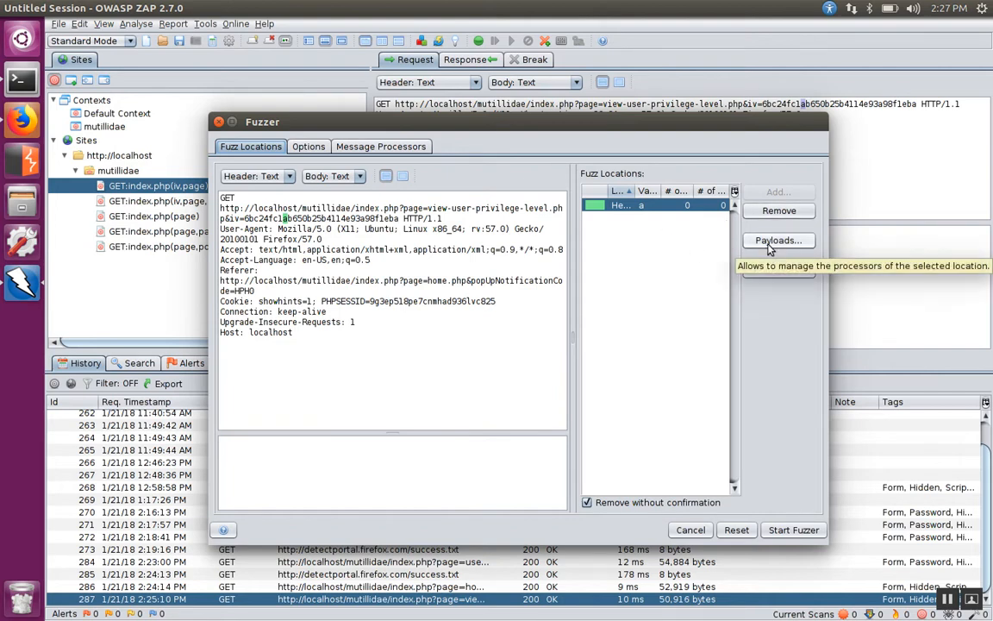
Step: Open the Payloads dialog for the 'a' fuzz location
left_click(777, 239)
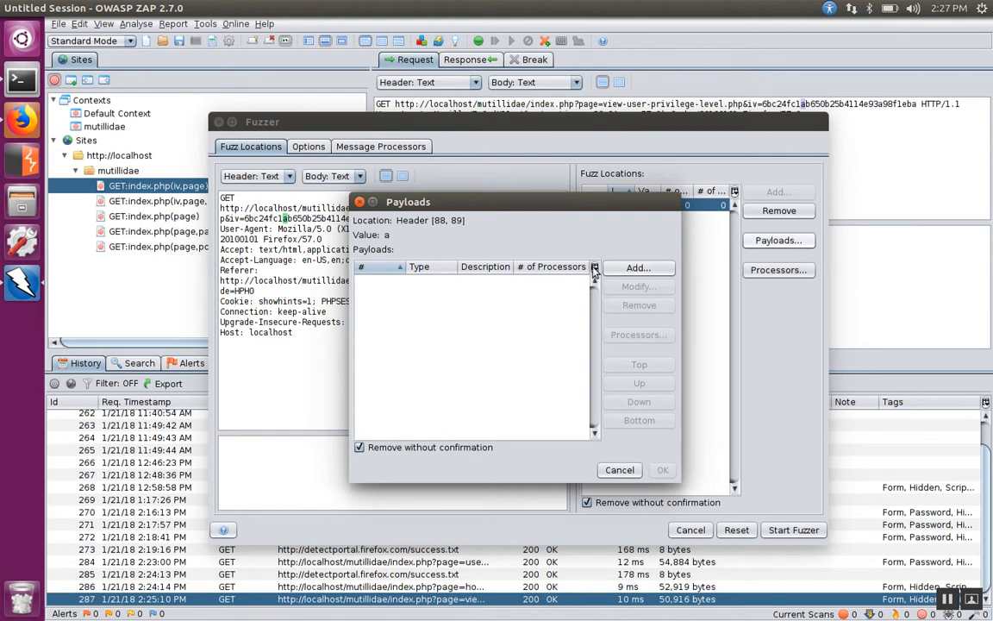
Step: Add a Strings payload containing hex digits 0–9 and a–f, one per line
left_click(638, 267)
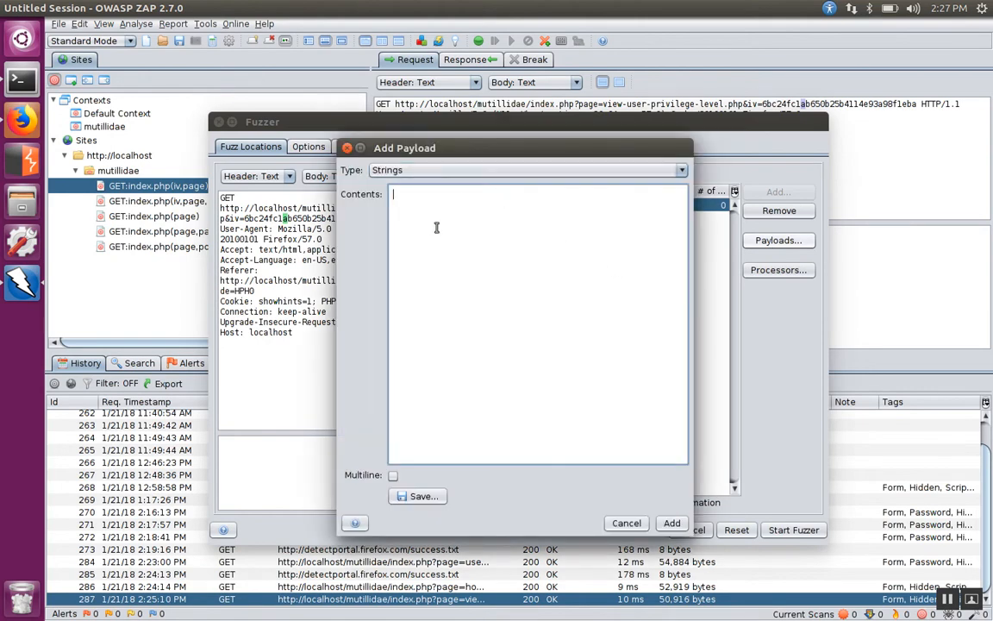
type("0")
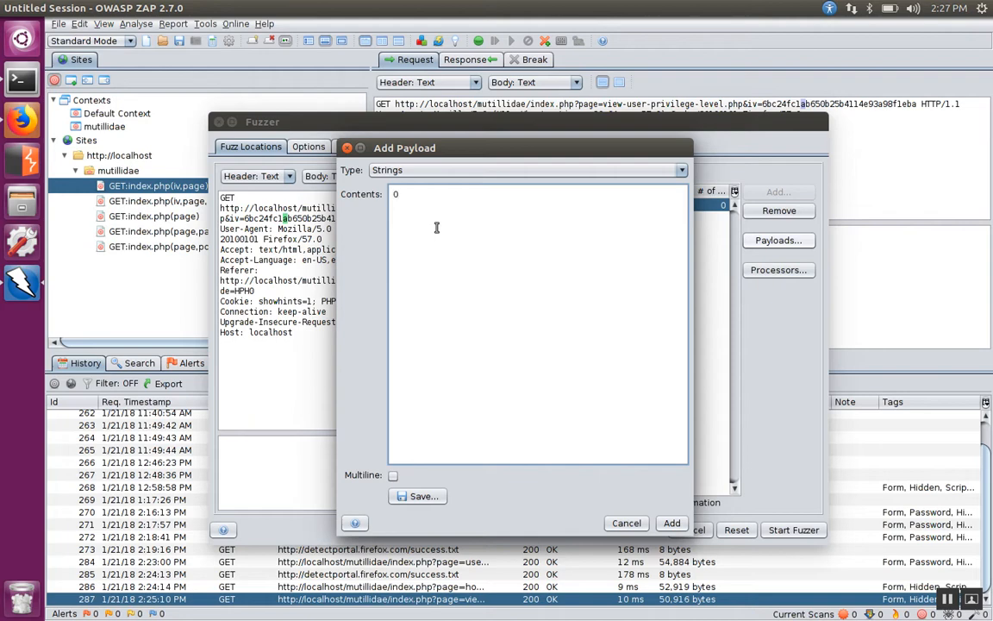
type("1")
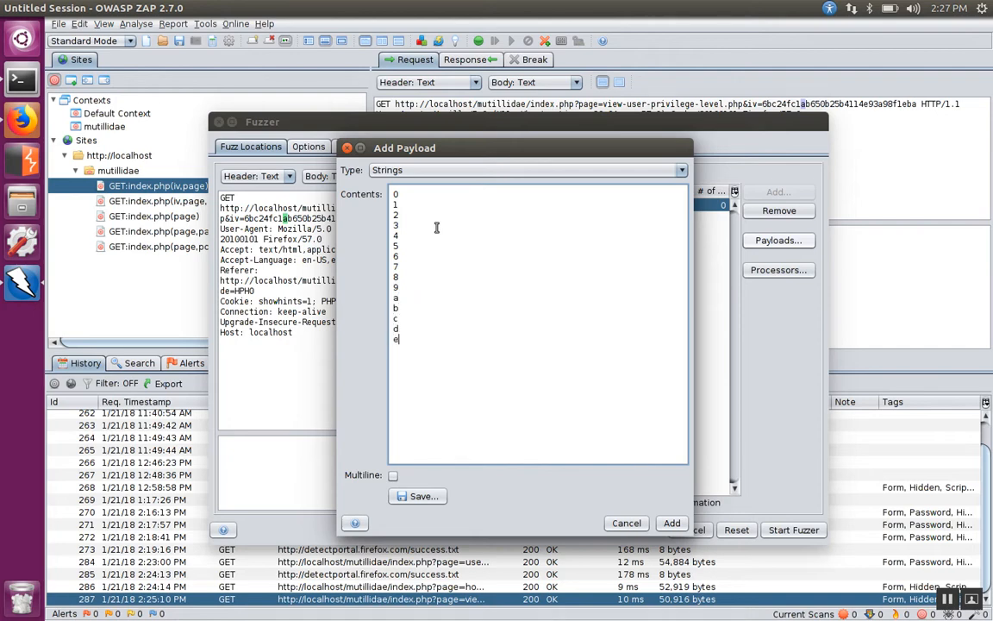
type("f")
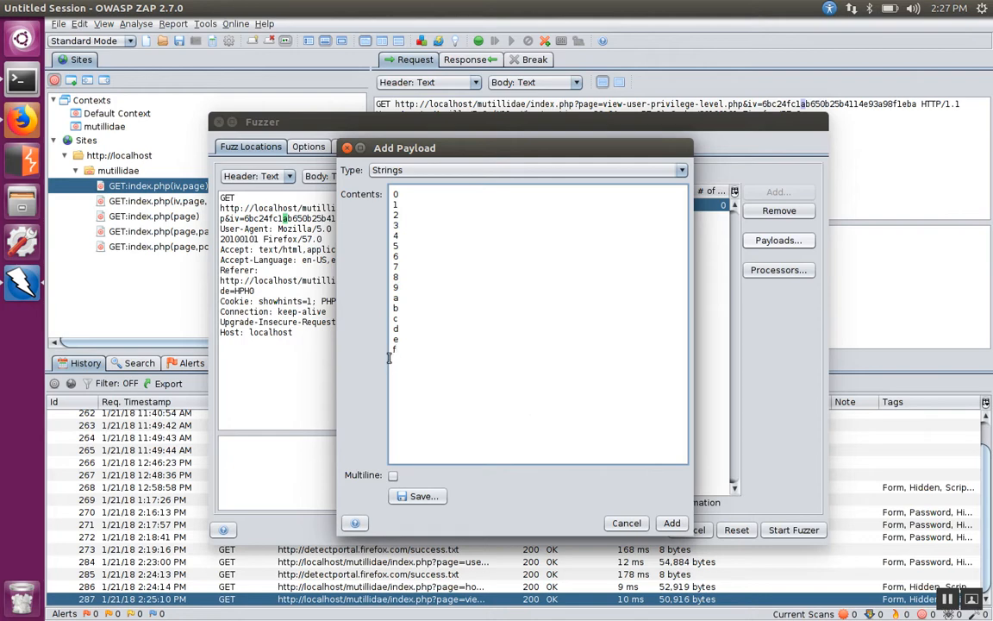
mouse_move(455, 363)
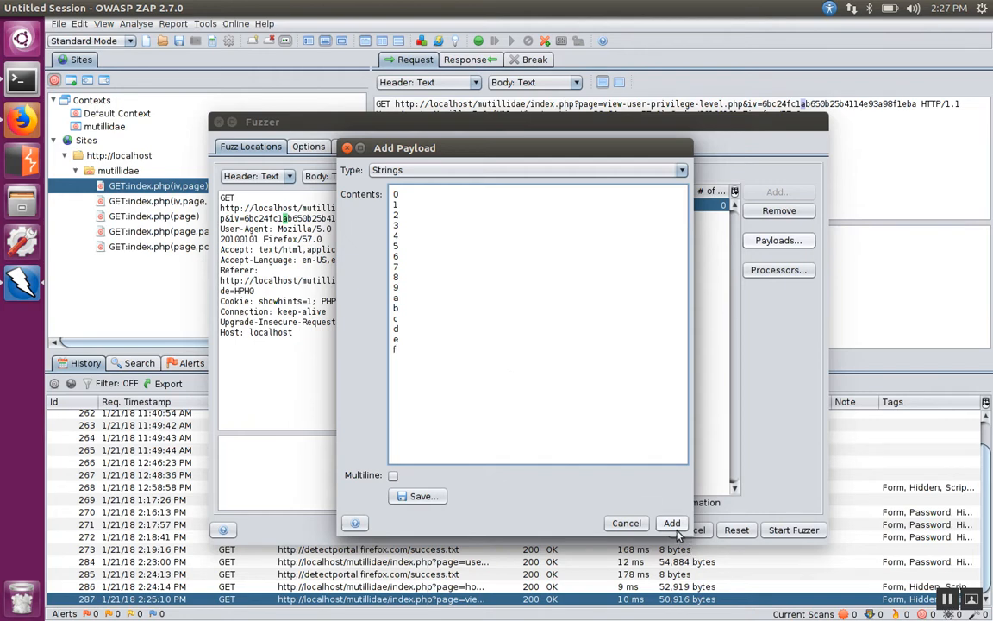
left_click(672, 524)
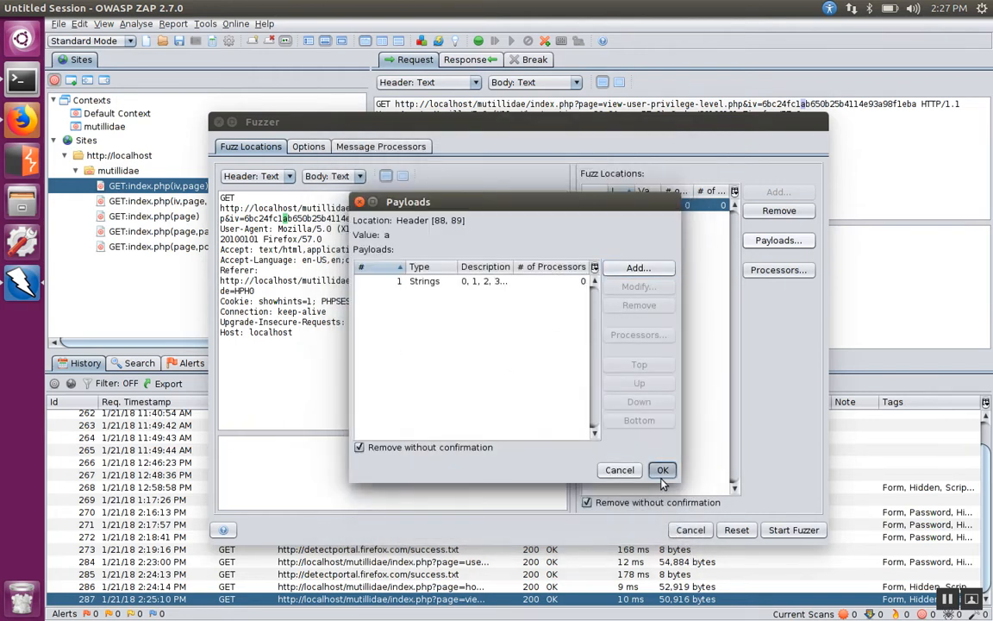
Step: Add character 'b' as a second fuzz location using the Base16 (HEX) file fuzzer
left_click(662, 469)
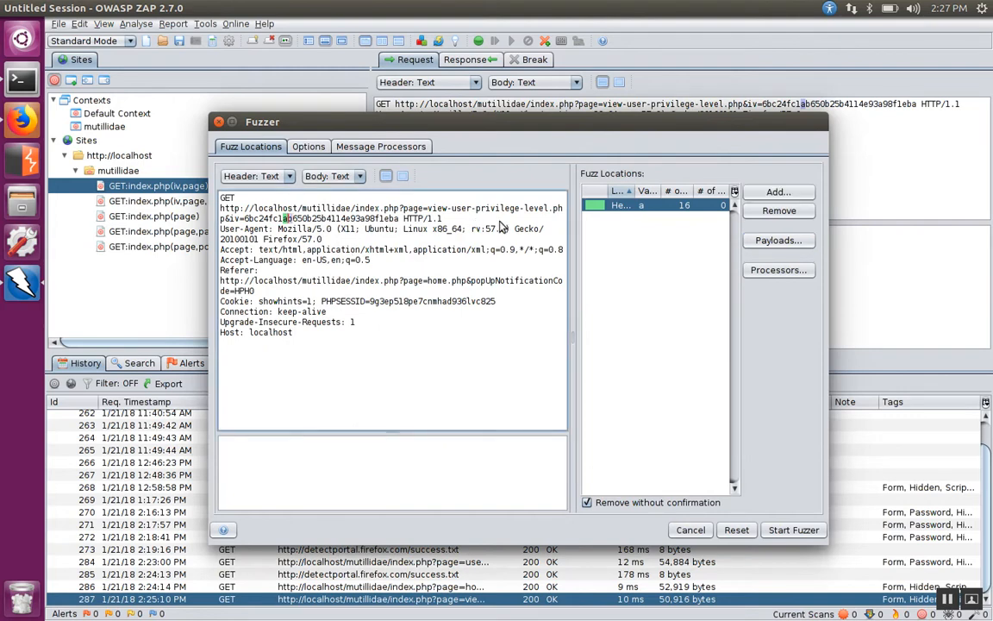
left_click(777, 240)
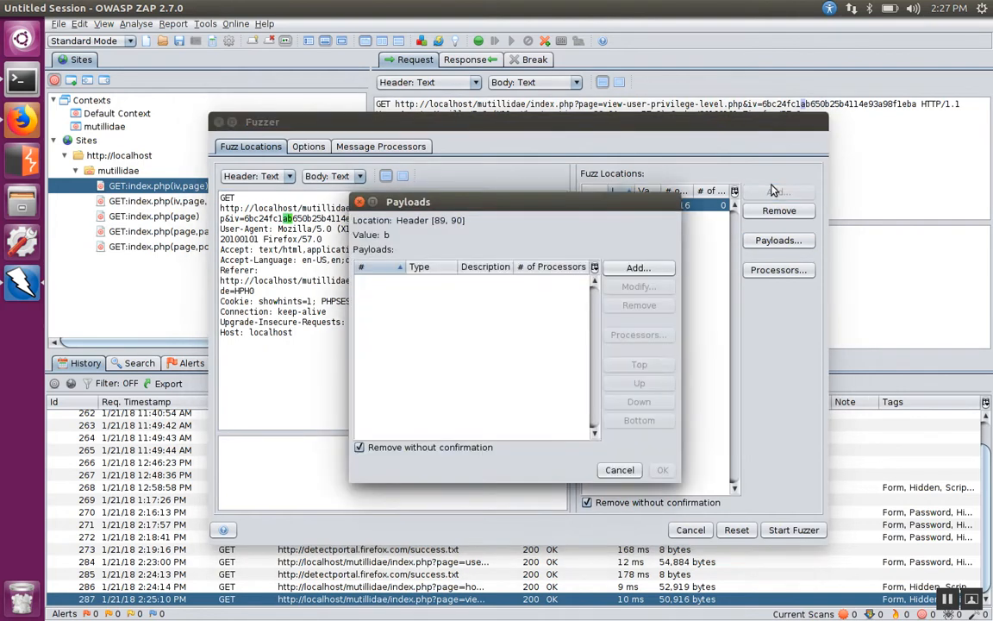
left_click(638, 267)
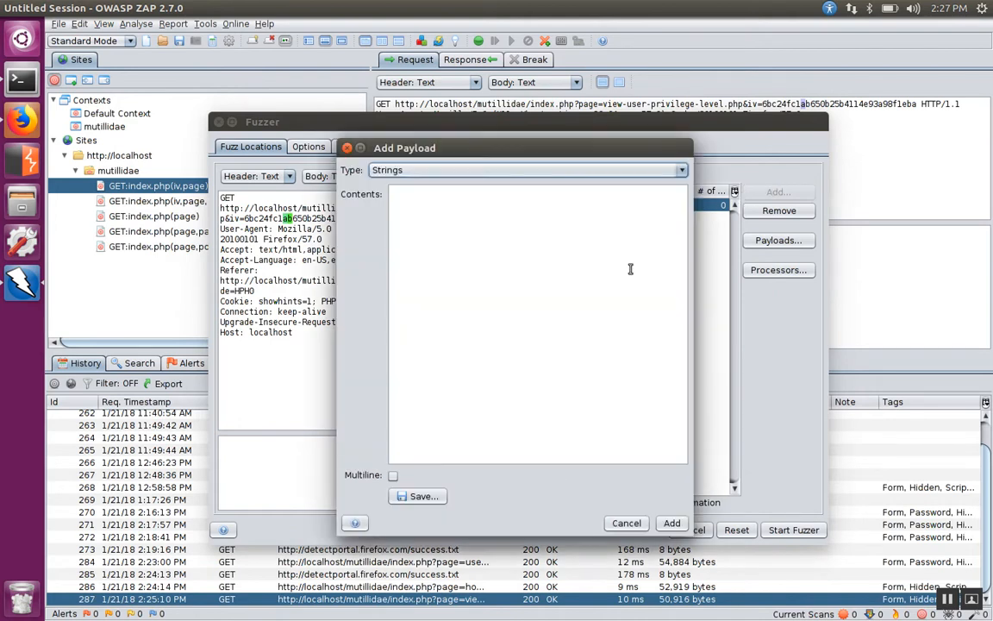
left_click(526, 170)
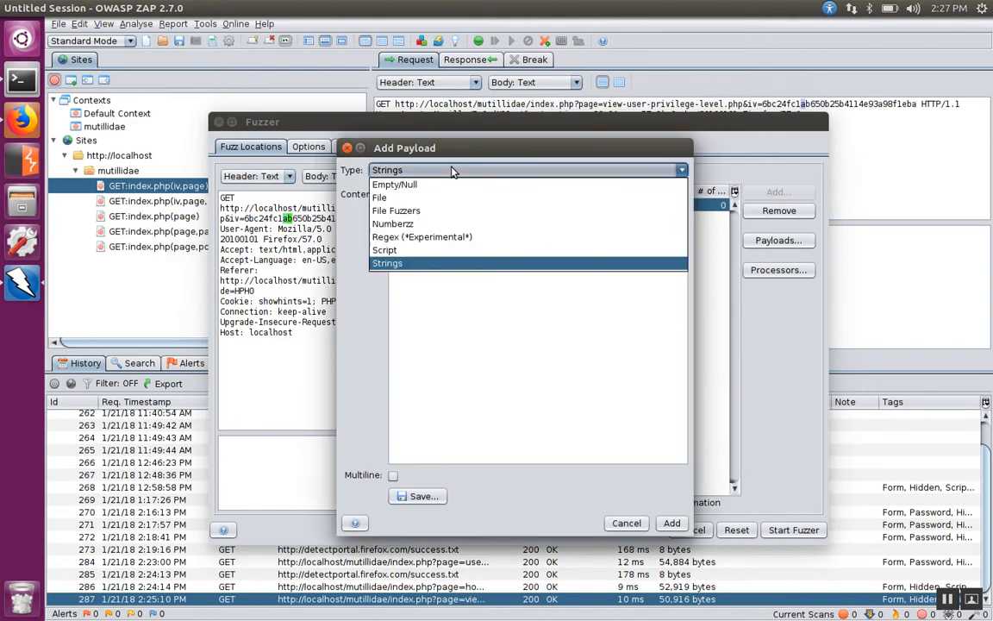
left_click(396, 209)
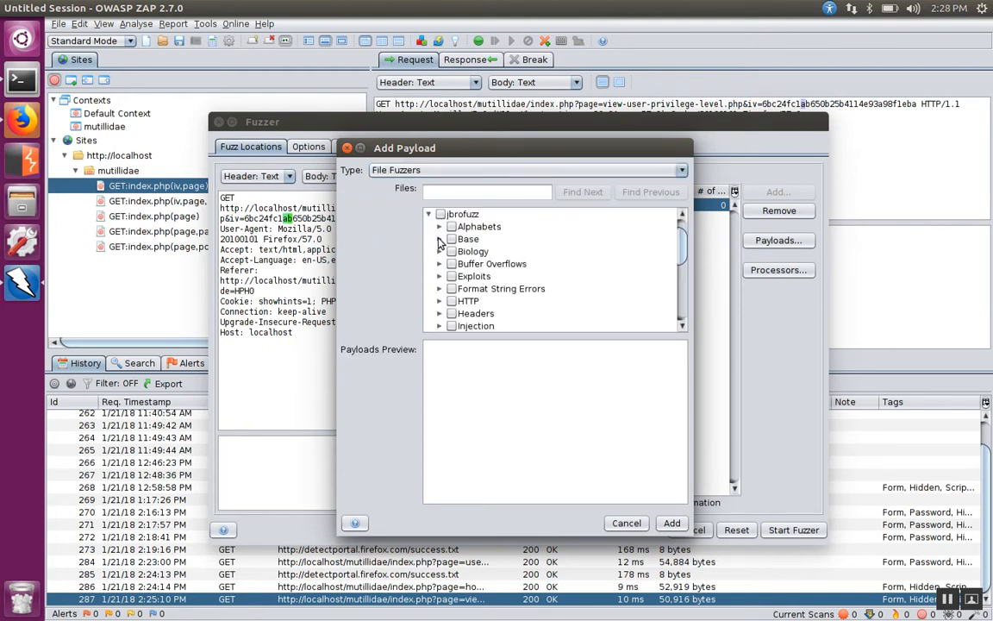
left_click(440, 225)
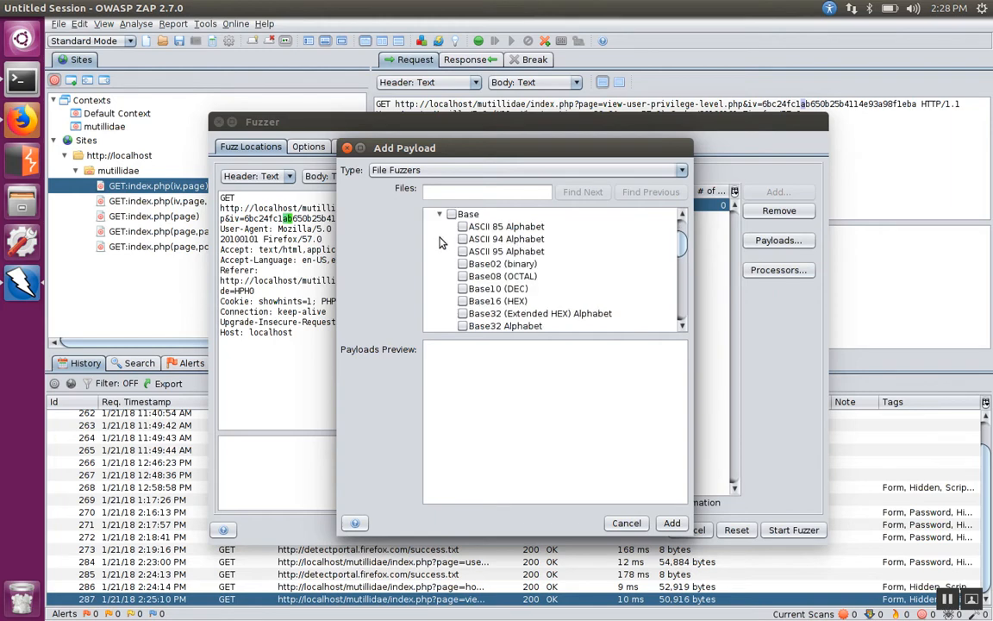
left_click(497, 300)
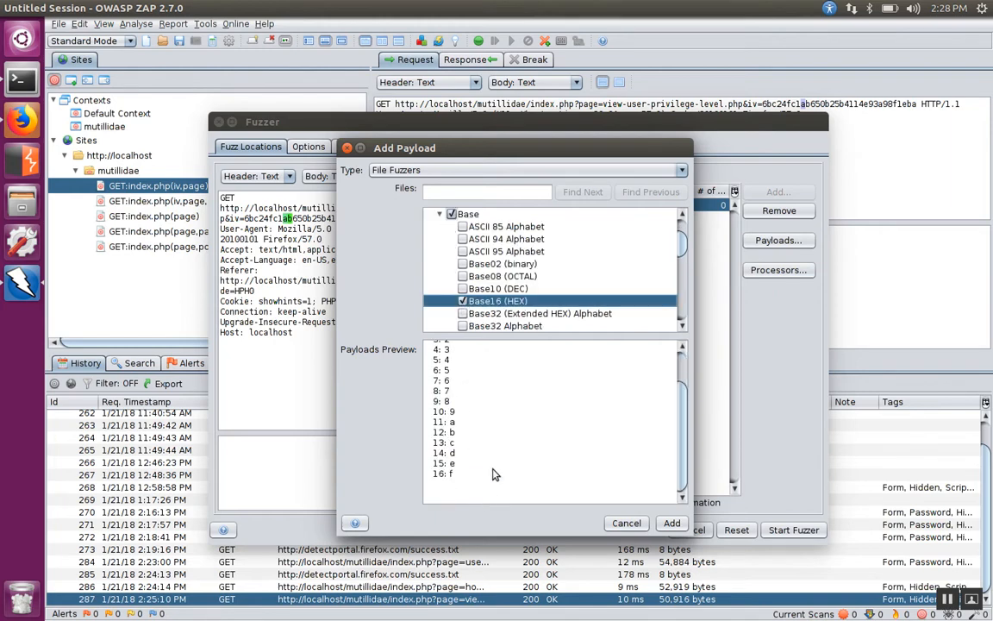
left_click(671, 522)
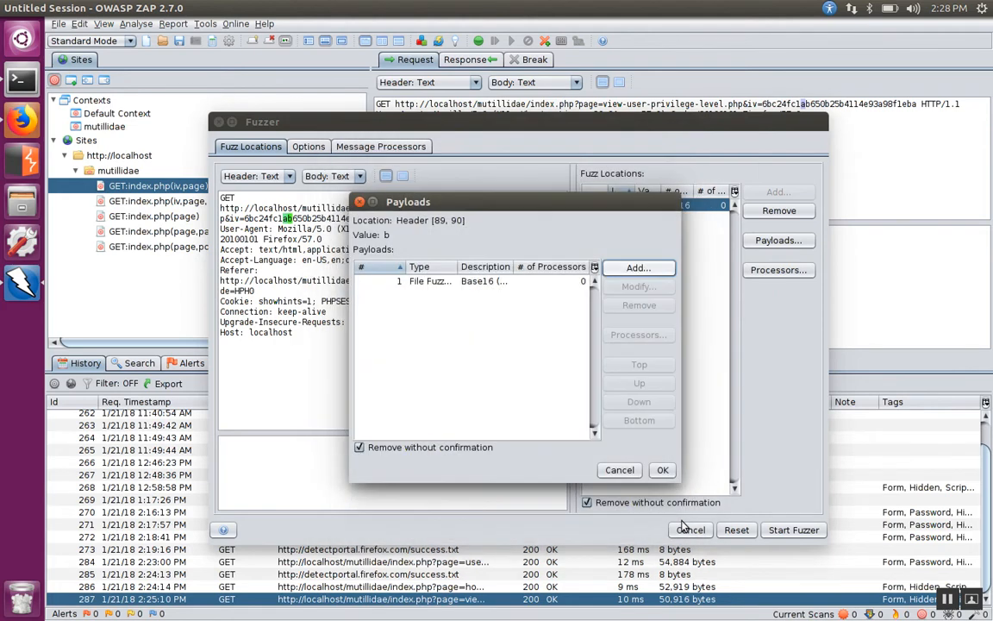
left_click(661, 469)
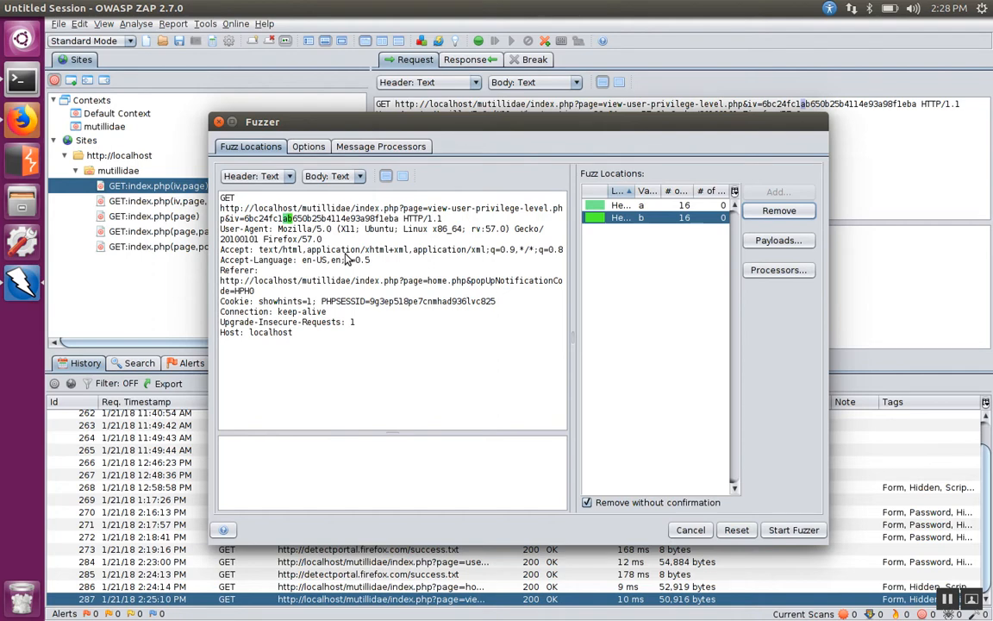
mouse_move(666, 444)
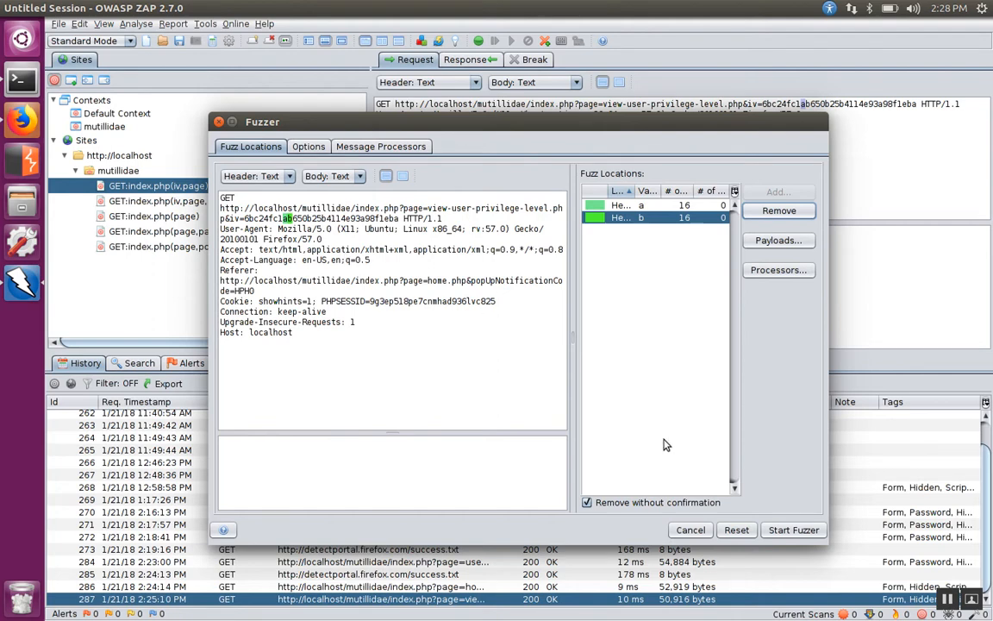
left_click(792, 529)
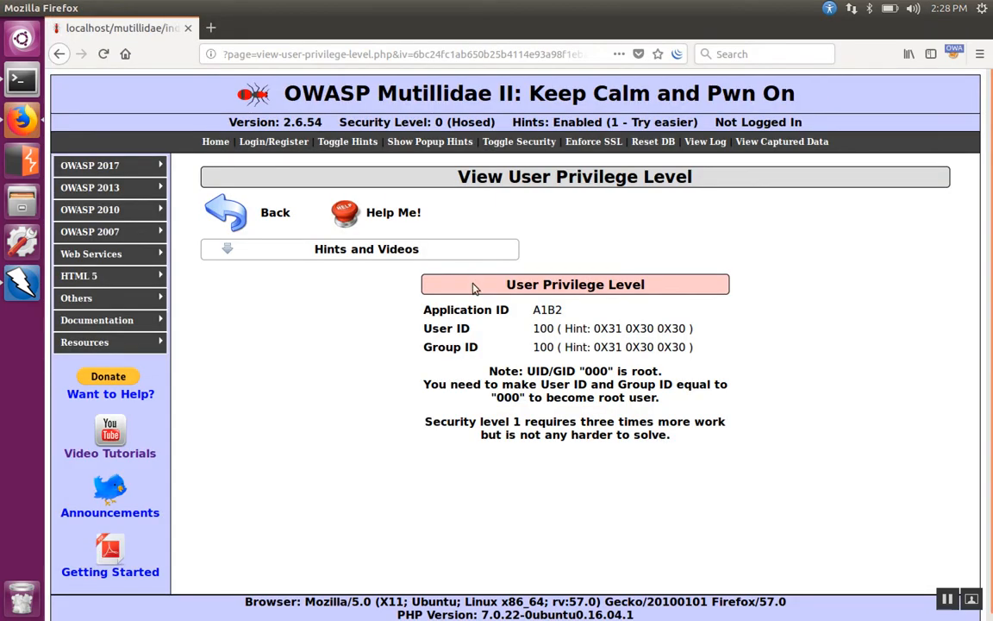
Step: In Firefox, inspect the iv byte in the URL and right-click the User ID value 100
double_click(543, 328)
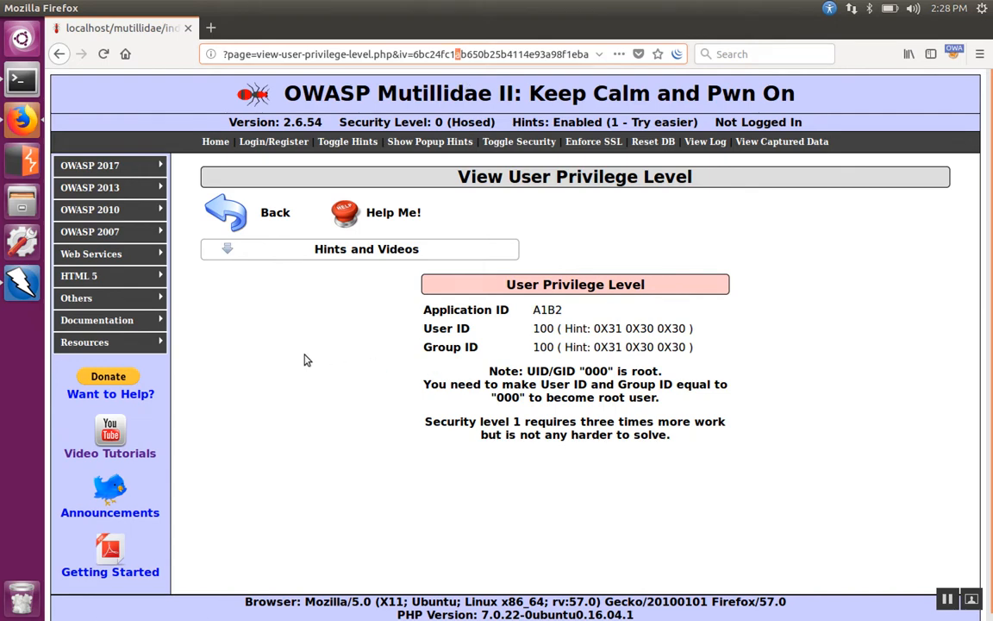
mouse_move(345, 338)
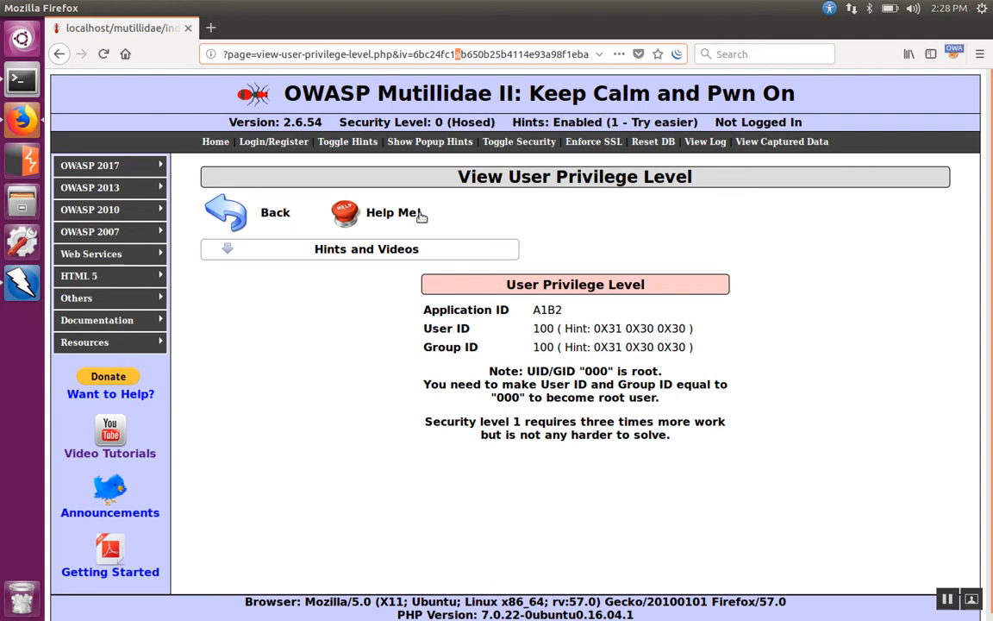
mouse_move(337, 392)
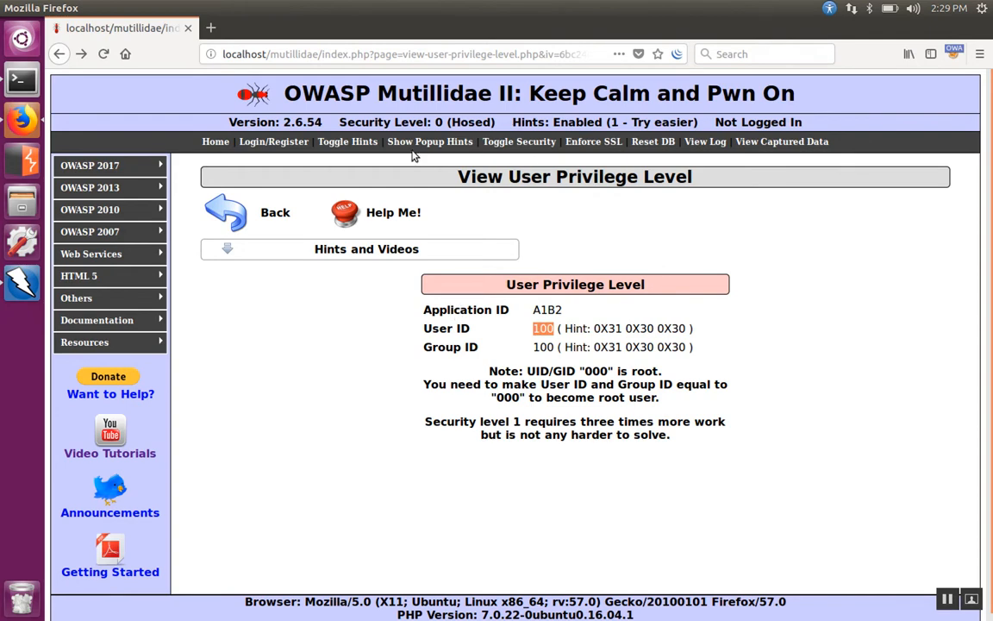
mouse_move(575, 369)
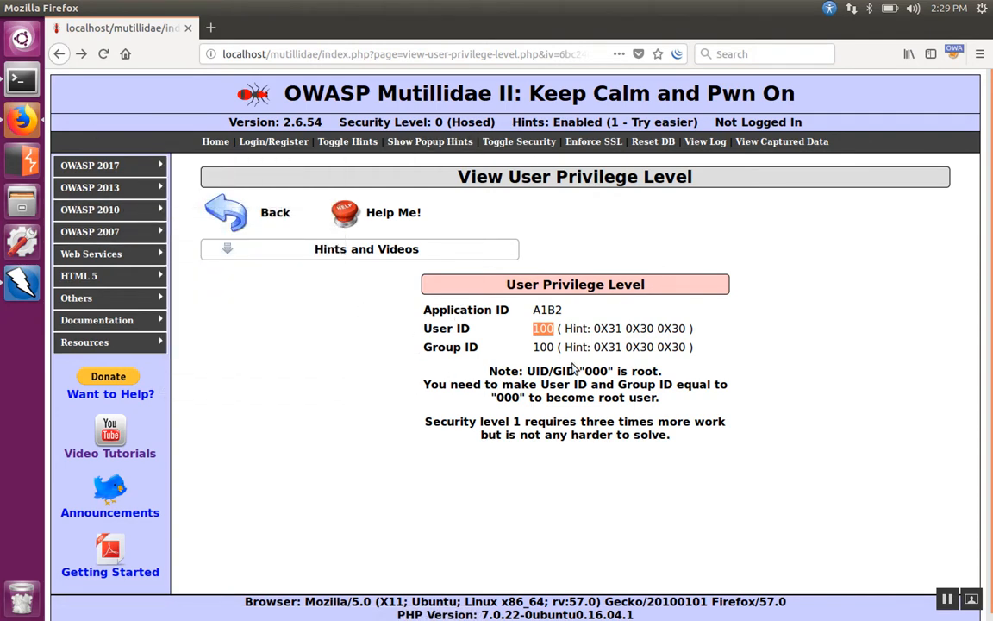
right_click(543, 328)
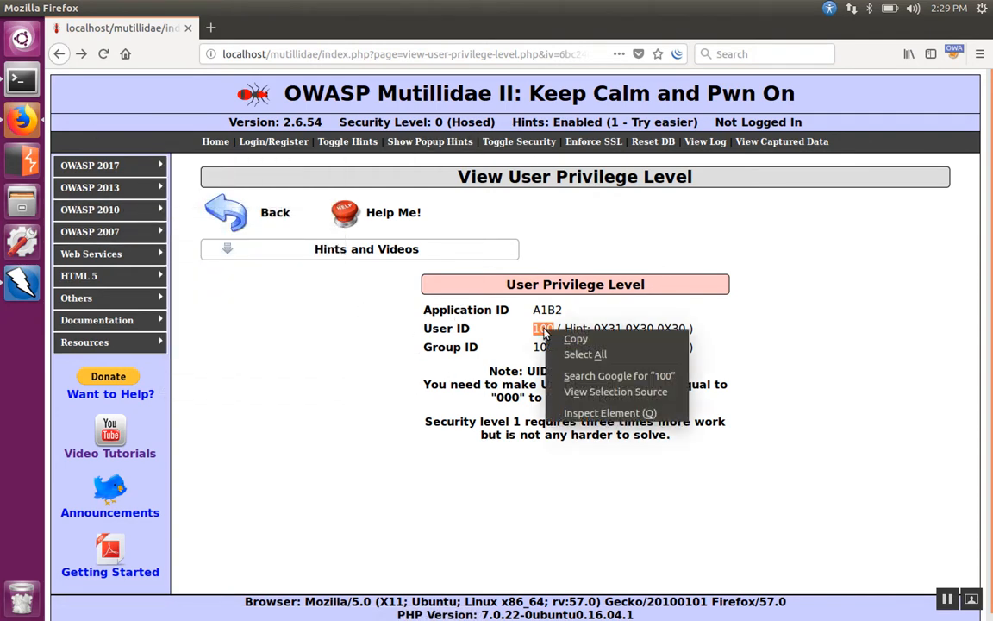
Step: Open the User ID cell's HTML for editing in Firefox's Inspector
left_click(608, 412)
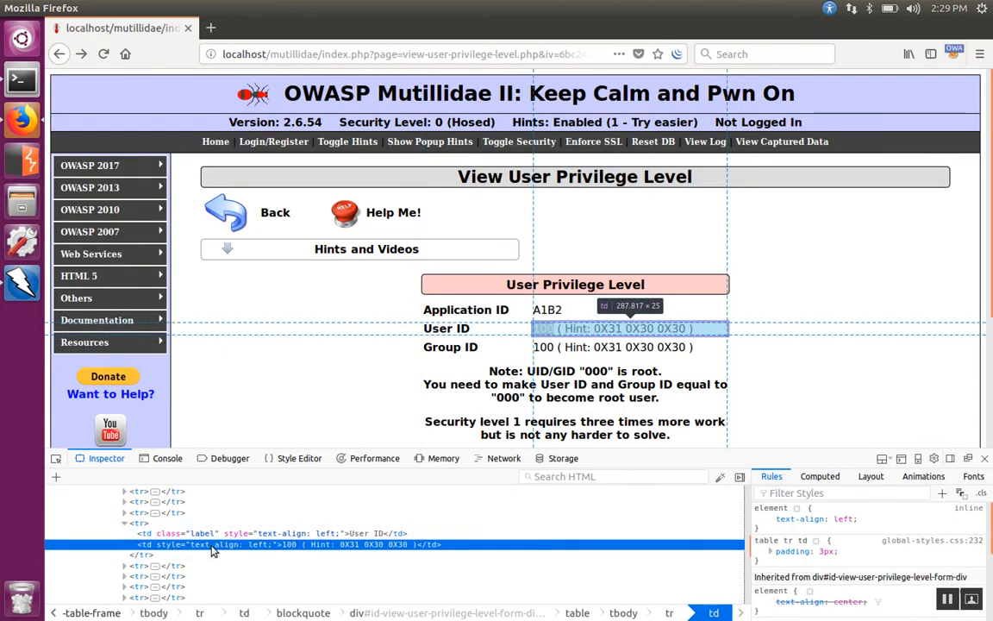
mouse_move(144, 552)
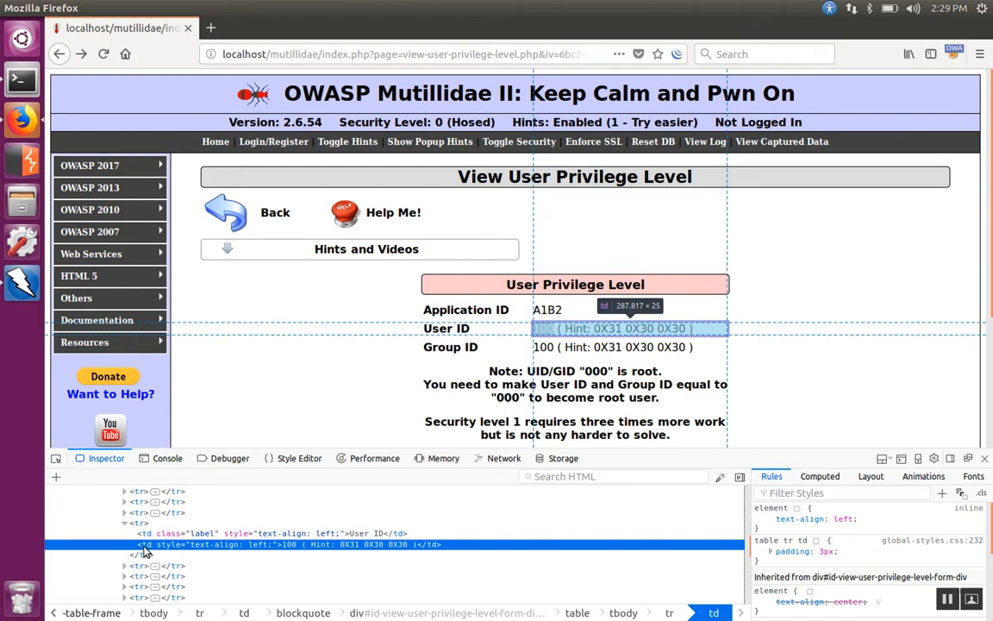
mouse_move(286, 550)
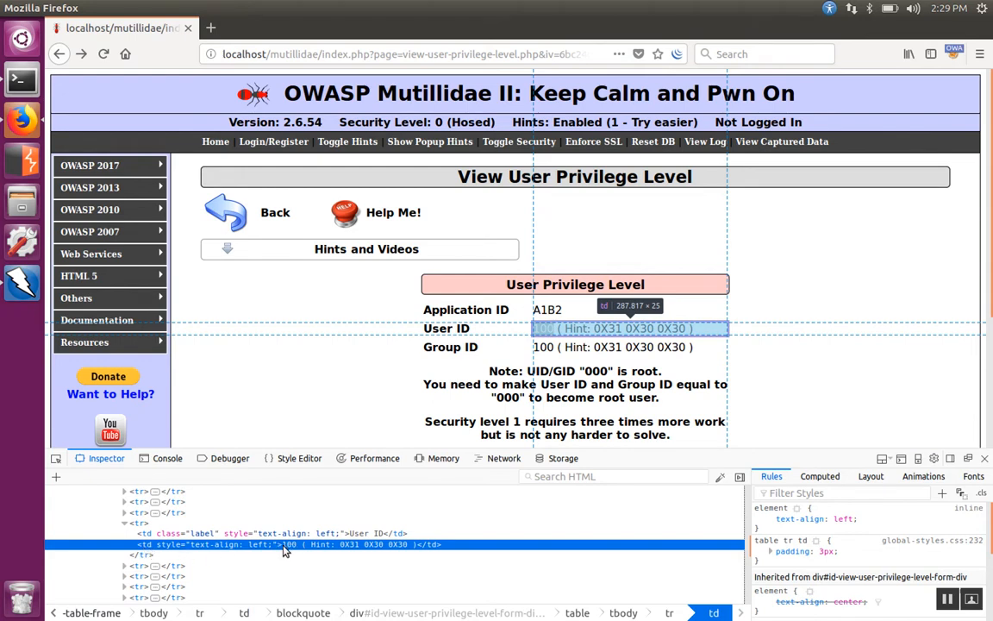
mouse_move(300, 552)
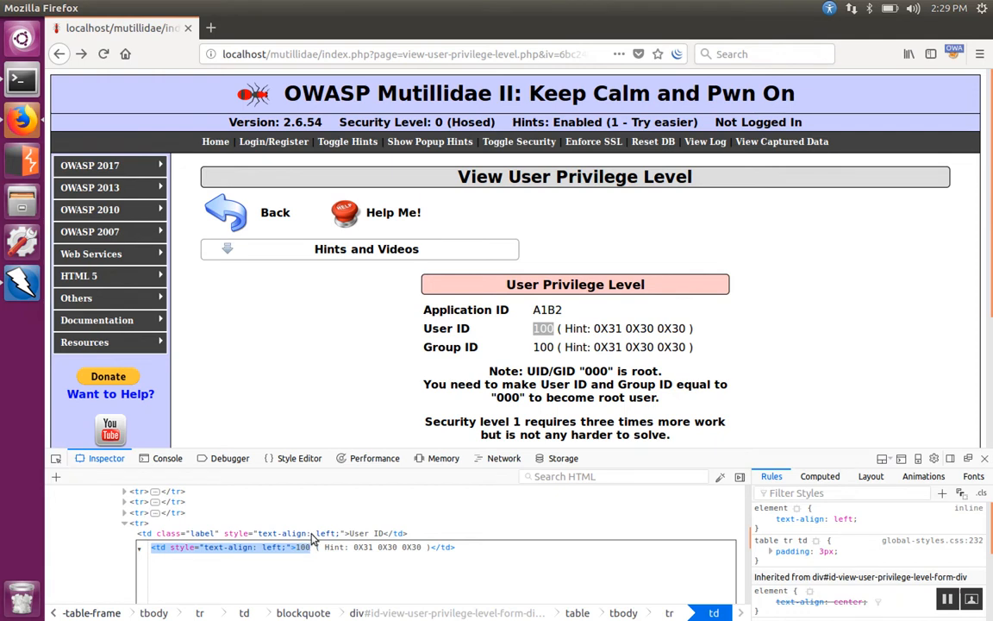
mouse_move(345, 306)
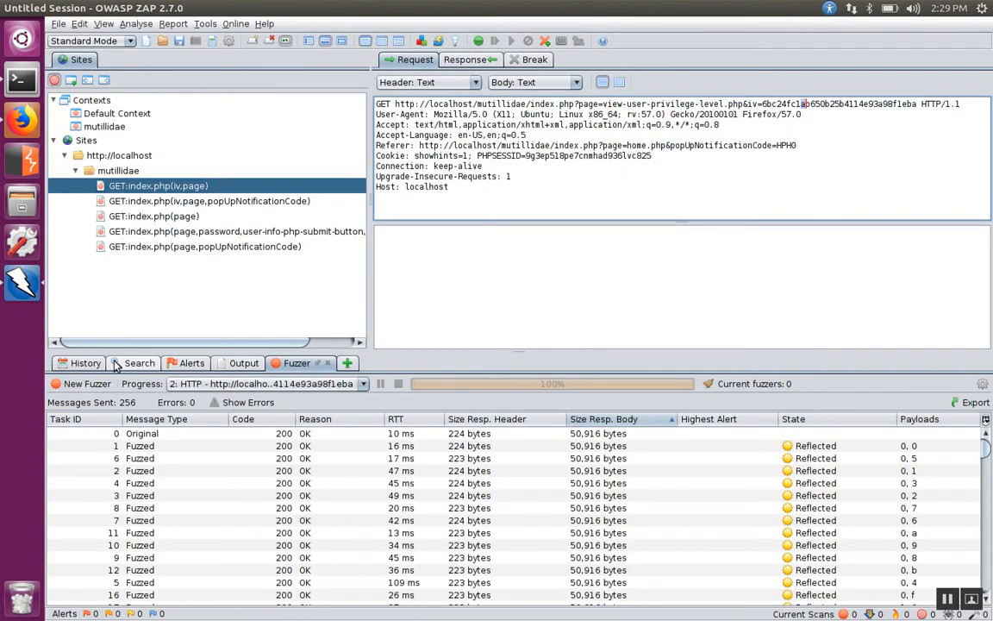
Step: Search HTTP Fuzz Results for '<td style="text-align: left;">000', the root User ID cell
left_click(139, 362)
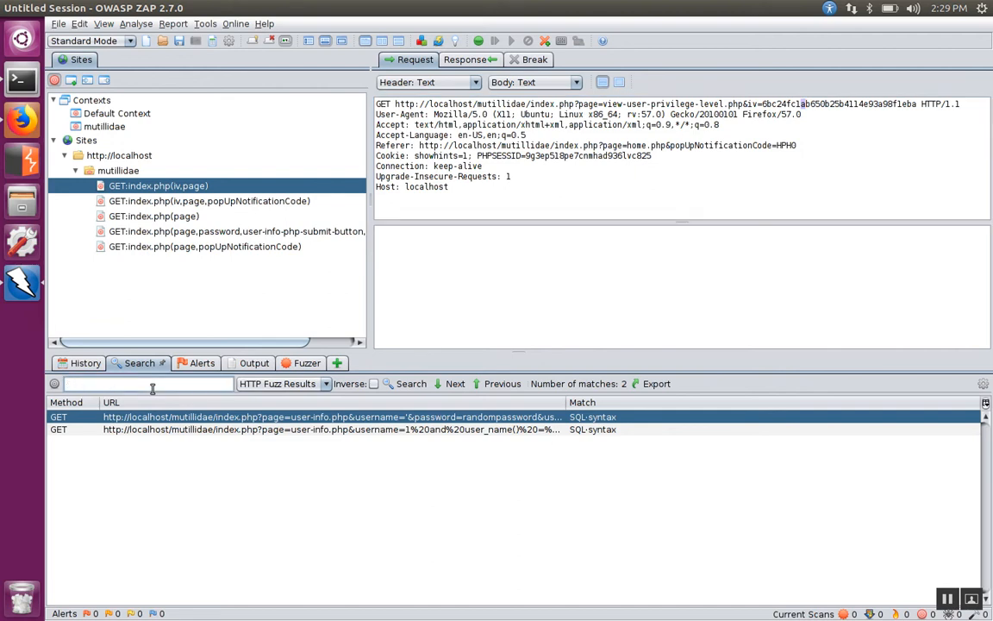
type("<td style=\"text-align: left;\">100")
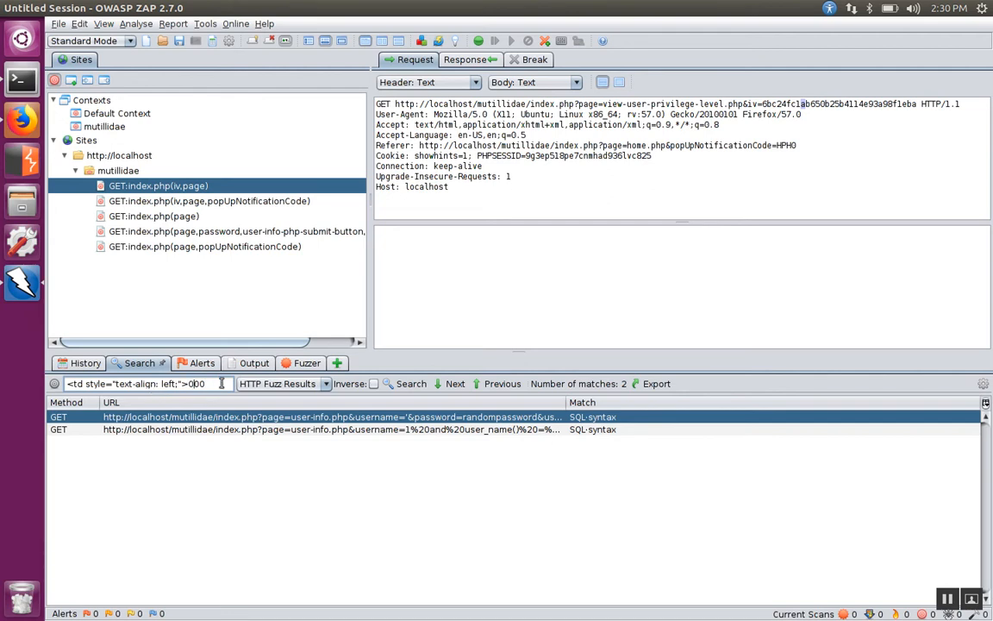
left_click(465, 59)
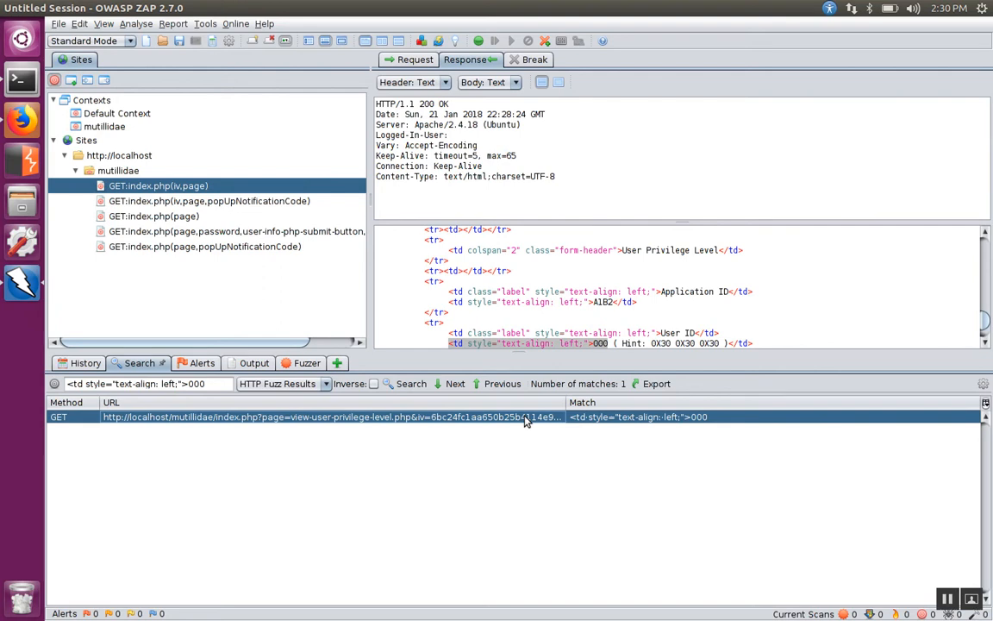
mouse_move(470, 347)
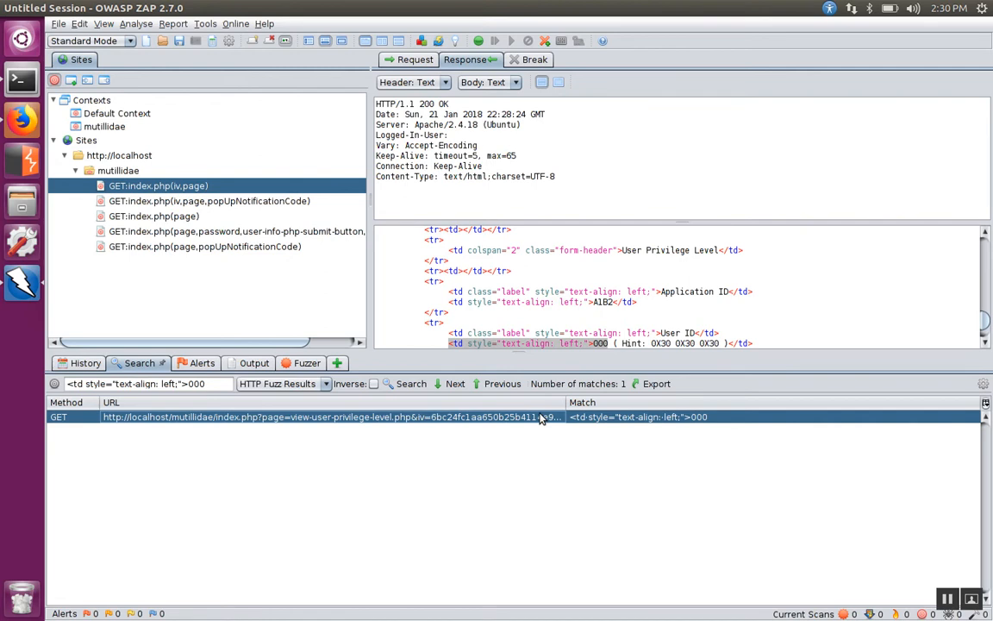
mouse_move(521, 283)
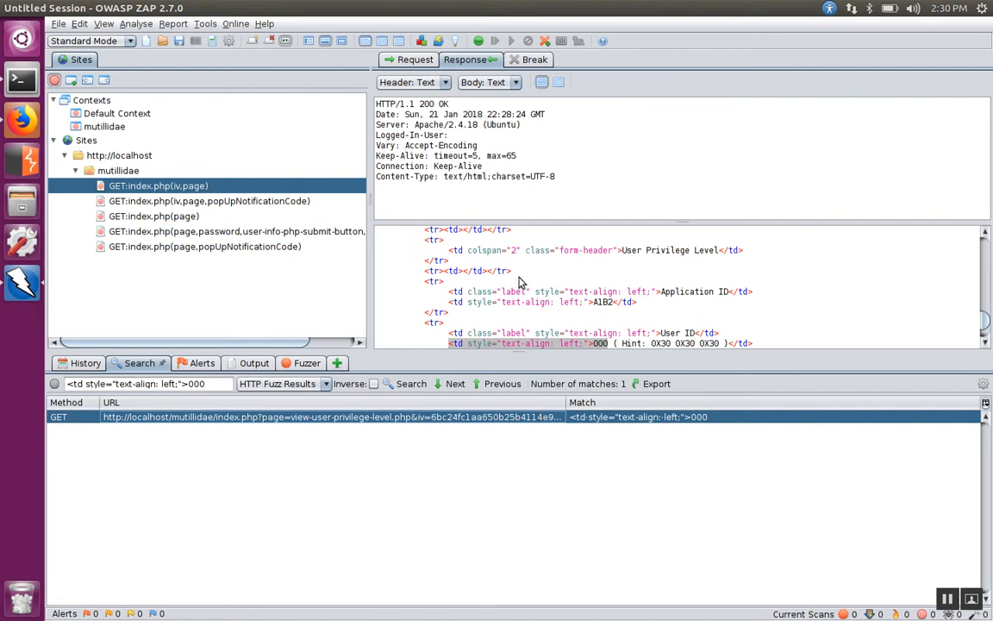
mouse_move(482, 347)
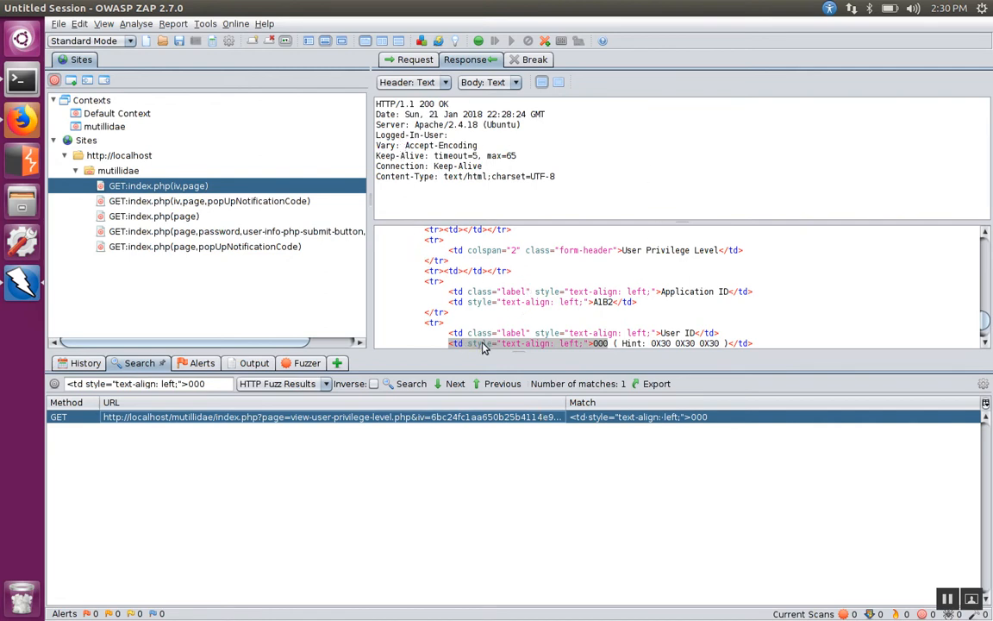
mouse_move(603, 349)
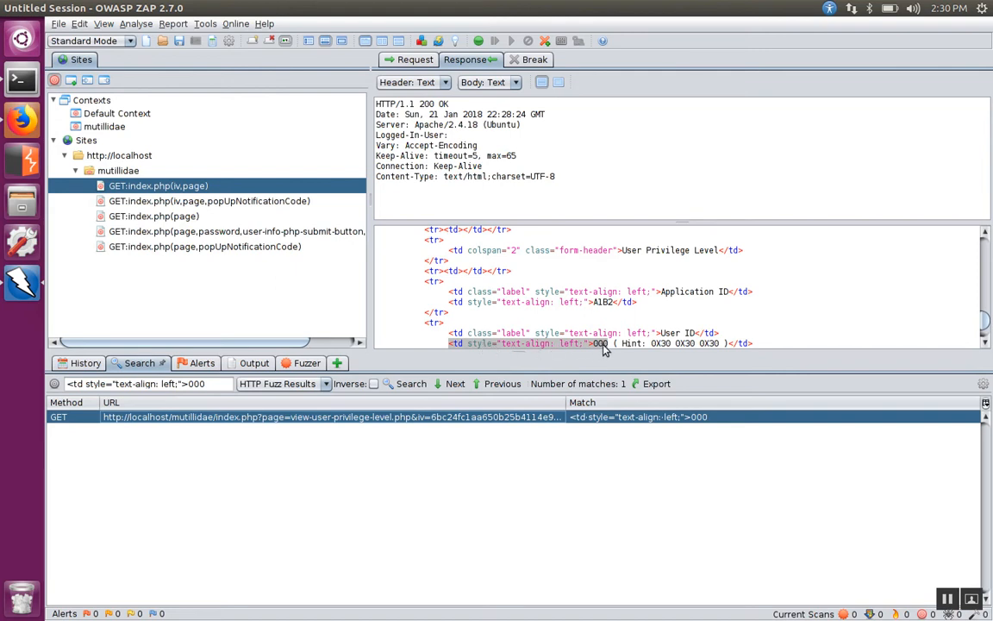
mouse_move(601, 349)
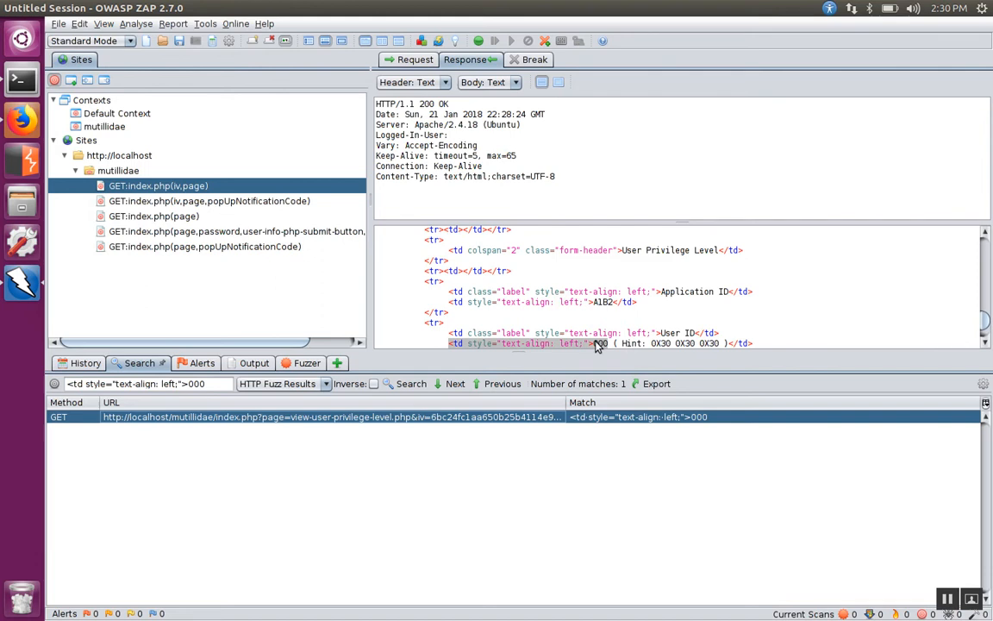
Step: View the fuzz request whose iv 6bc24fc1aa… produced User ID 000
left_click(415, 59)
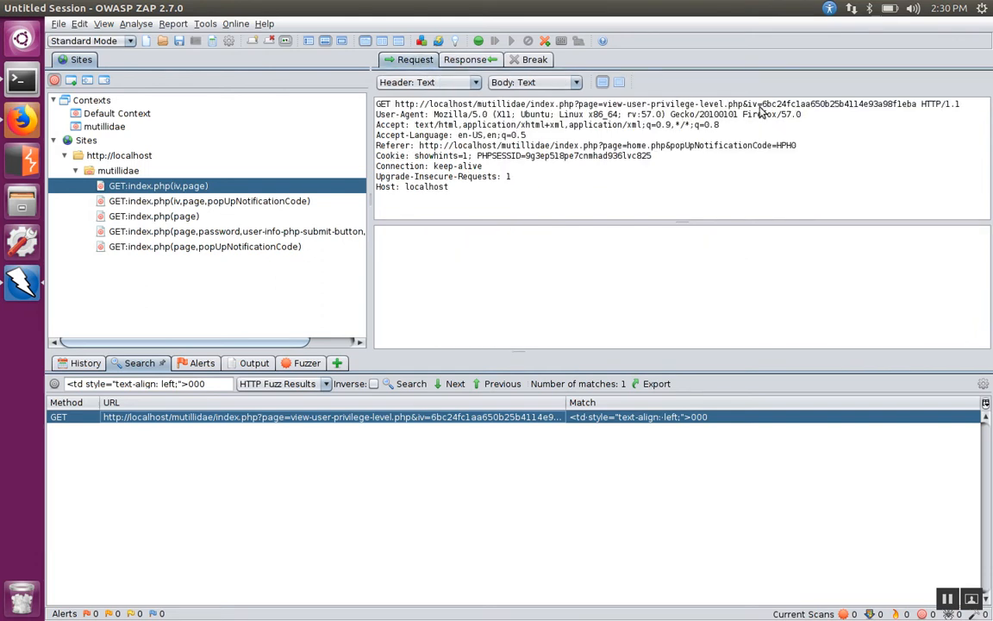
mouse_move(778, 113)
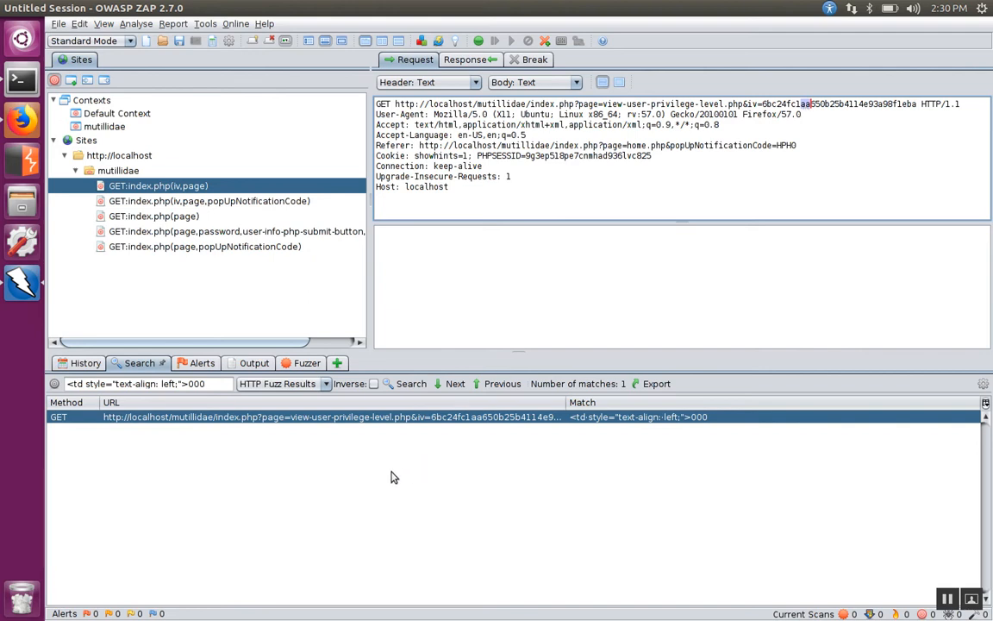
mouse_move(394, 427)
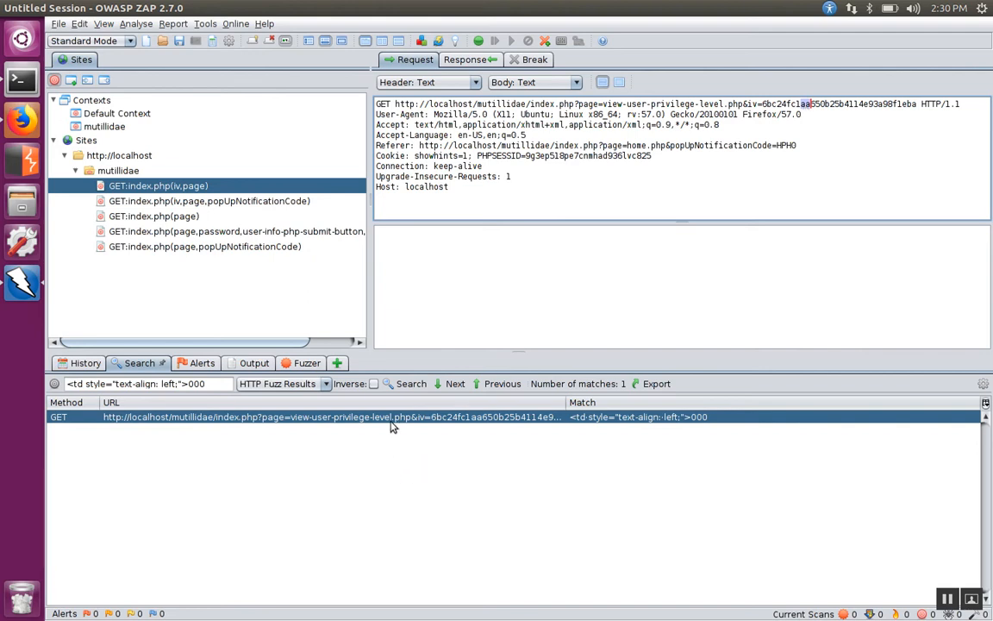
mouse_move(835, 121)
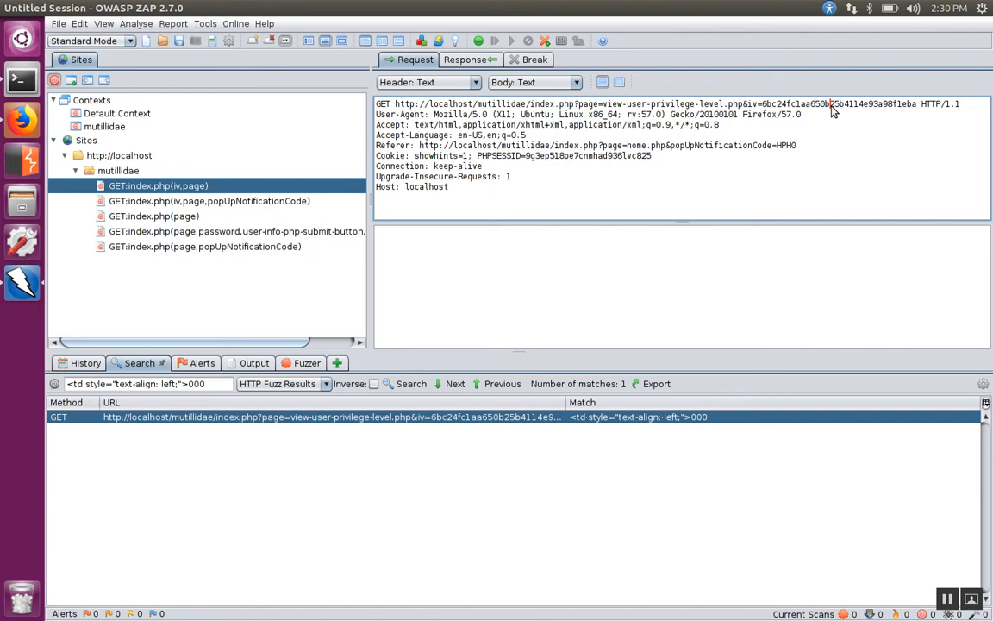
mouse_move(110, 247)
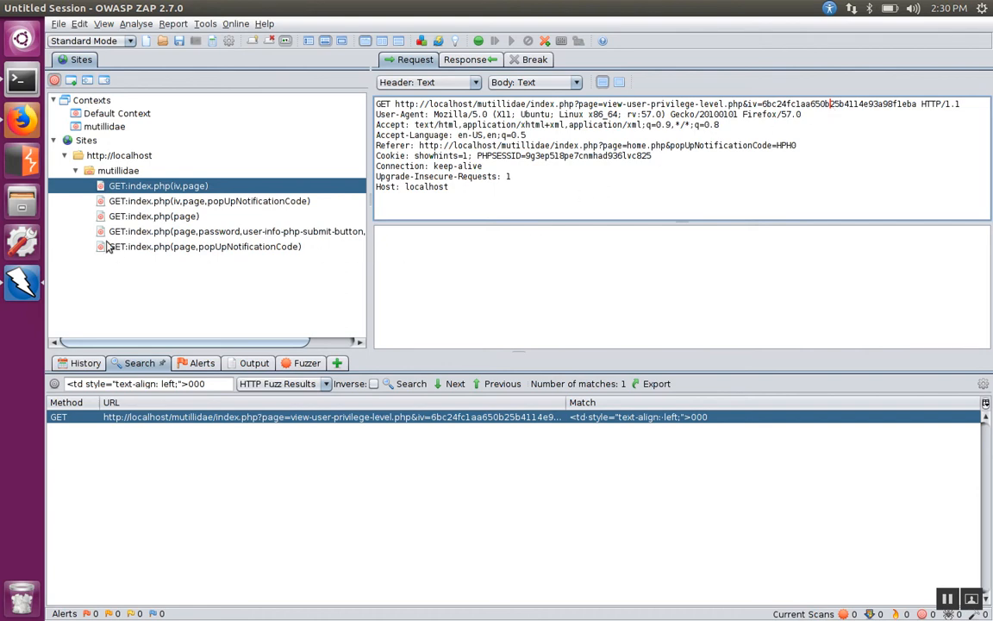
mouse_move(184, 169)
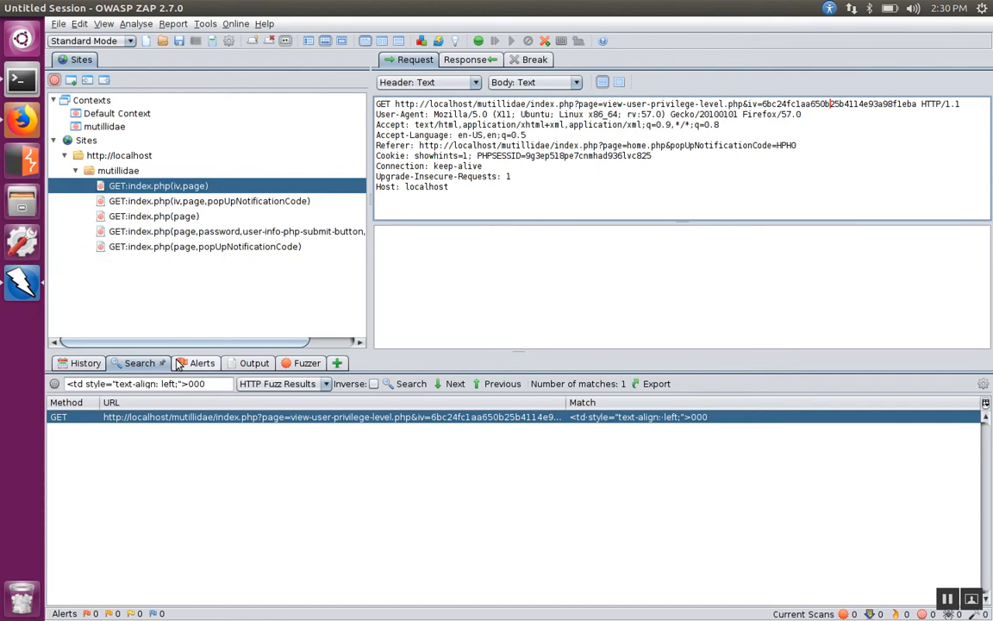
Step: Return to the proxied request history listing the captured Mutillidae requests
left_click(78, 362)
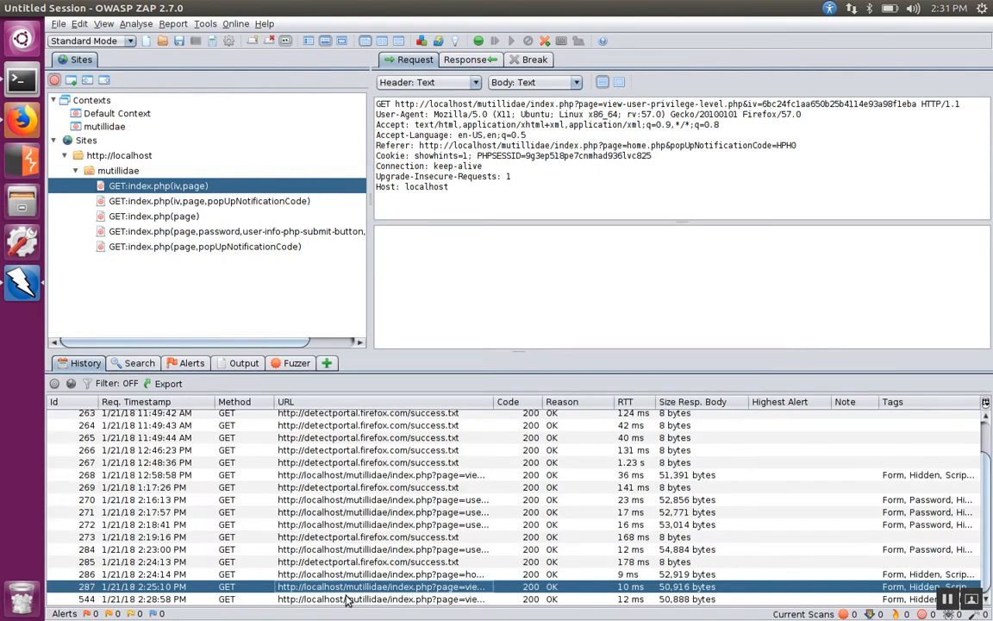
Step: Start a new fuzzer on the latest privilege-level request, targeting iv character 2
left_click(380, 598)
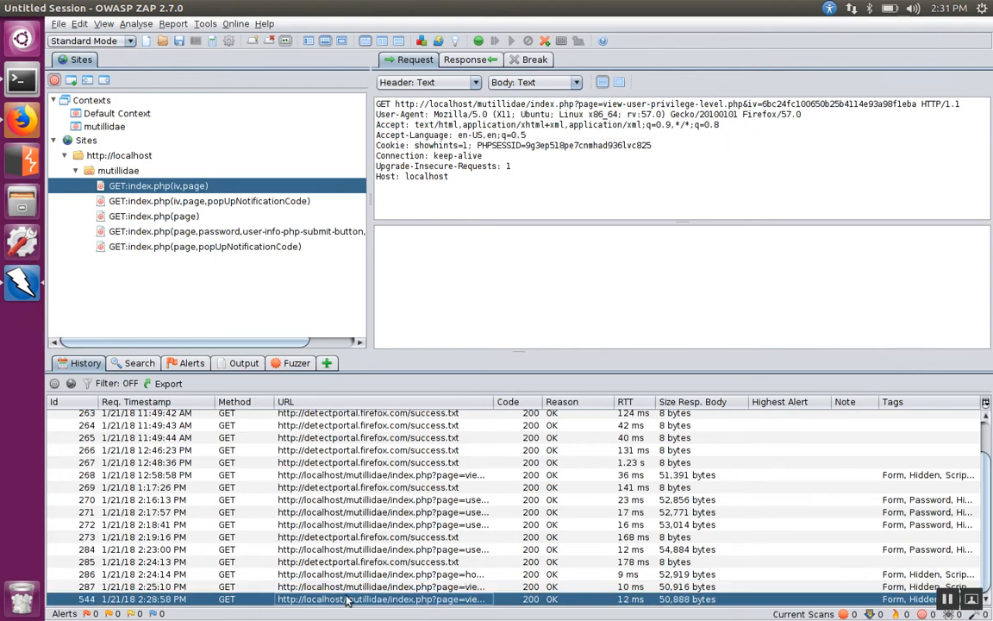
mouse_move(815, 110)
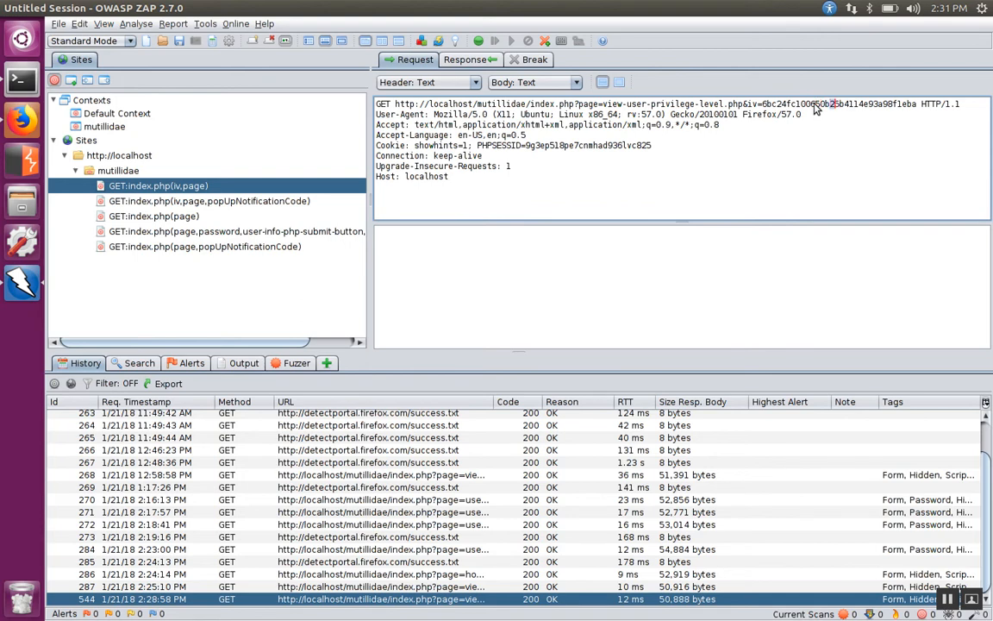
right_click(814, 108)
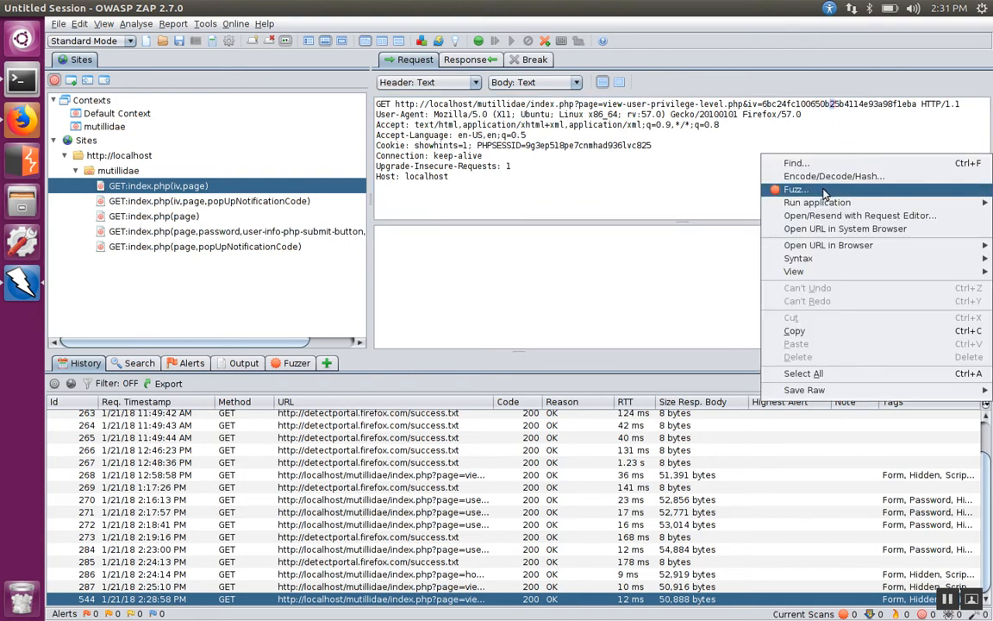
left_click(795, 189)
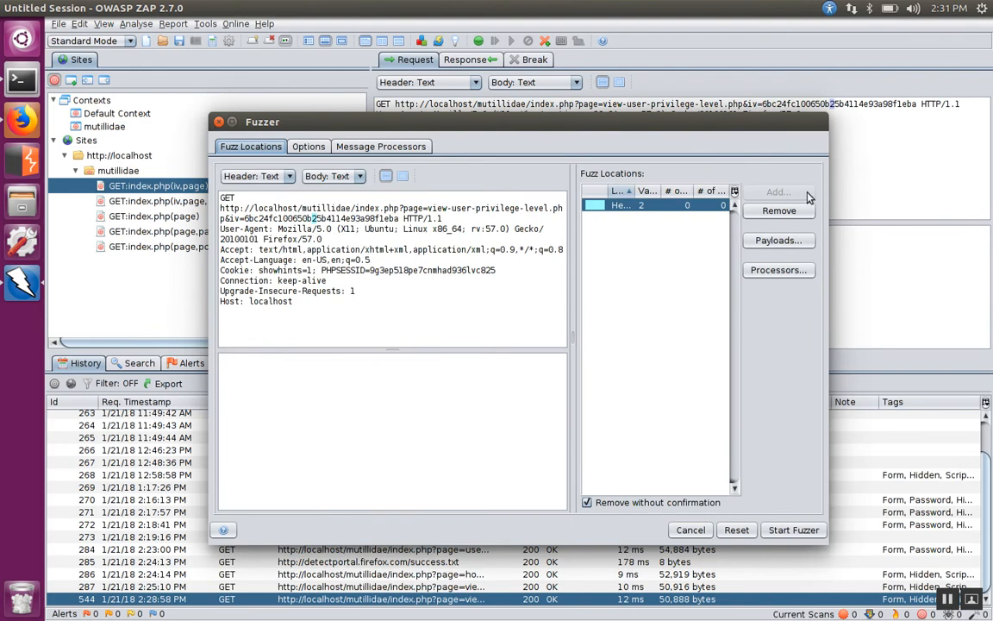
Step: Add jbrofuzz Base16 (HEX) file-fuzzer payloads (16 values) to the first IV byte
left_click(778, 239)
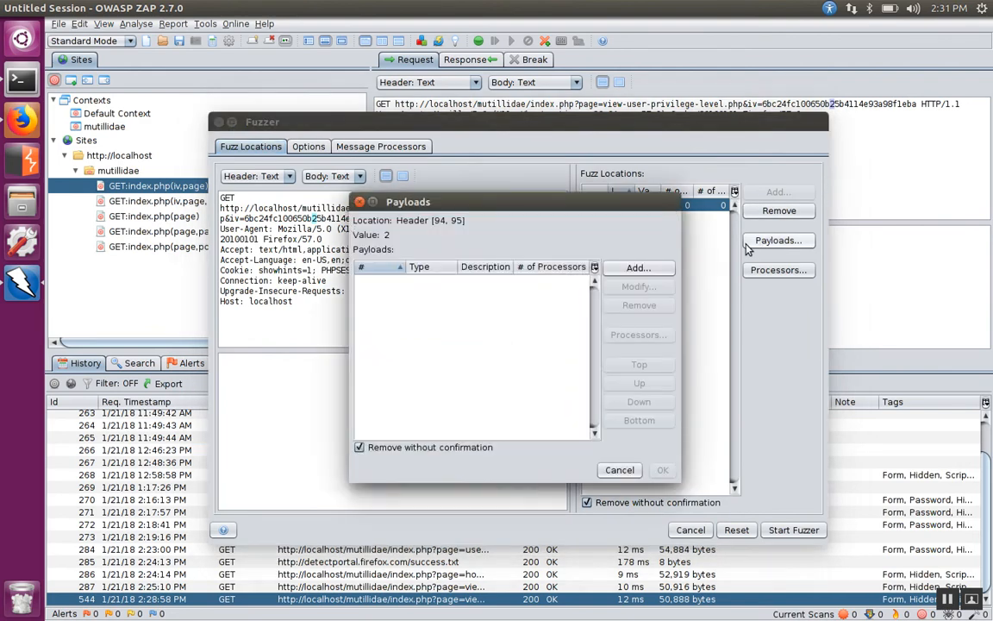
left_click(638, 267)
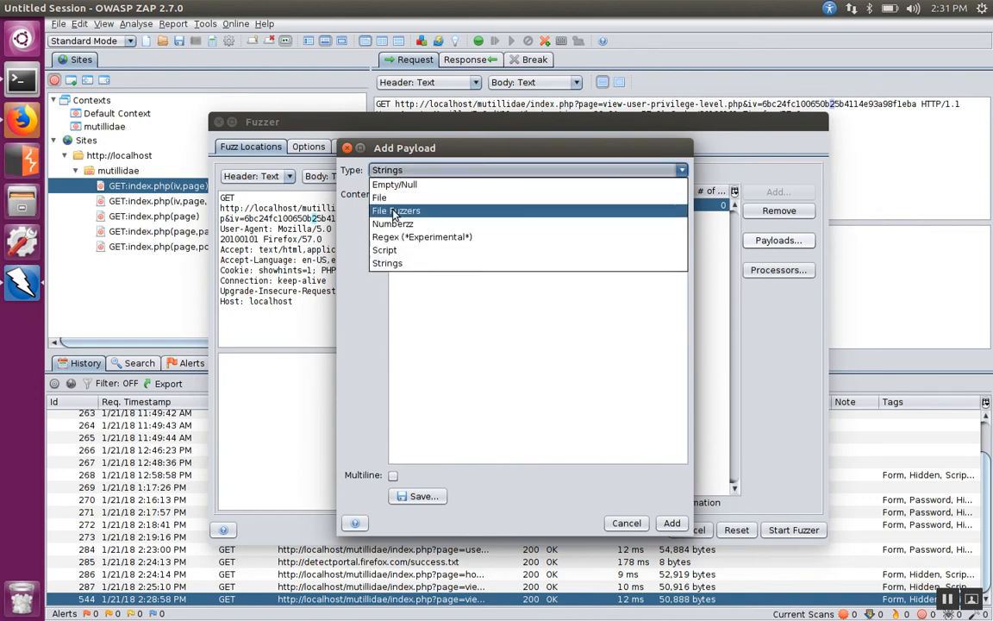
left_click(396, 210)
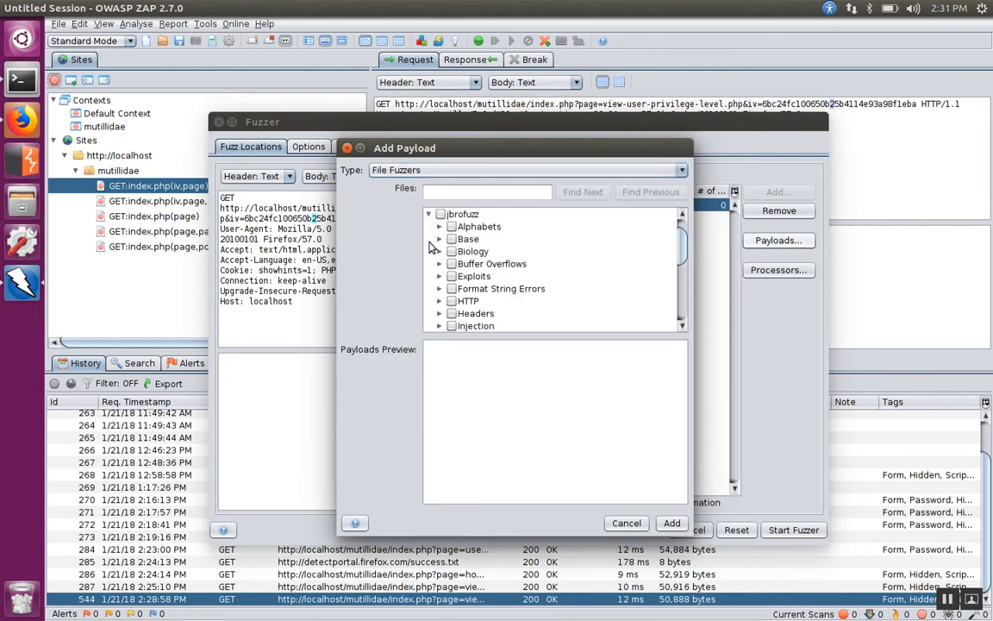
left_click(439, 239)
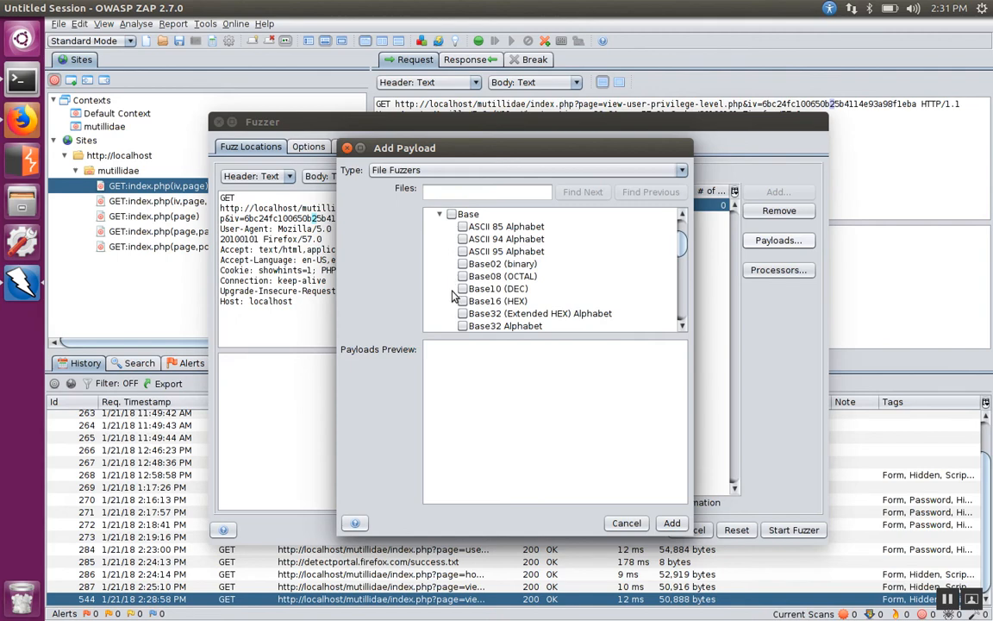
left_click(497, 300)
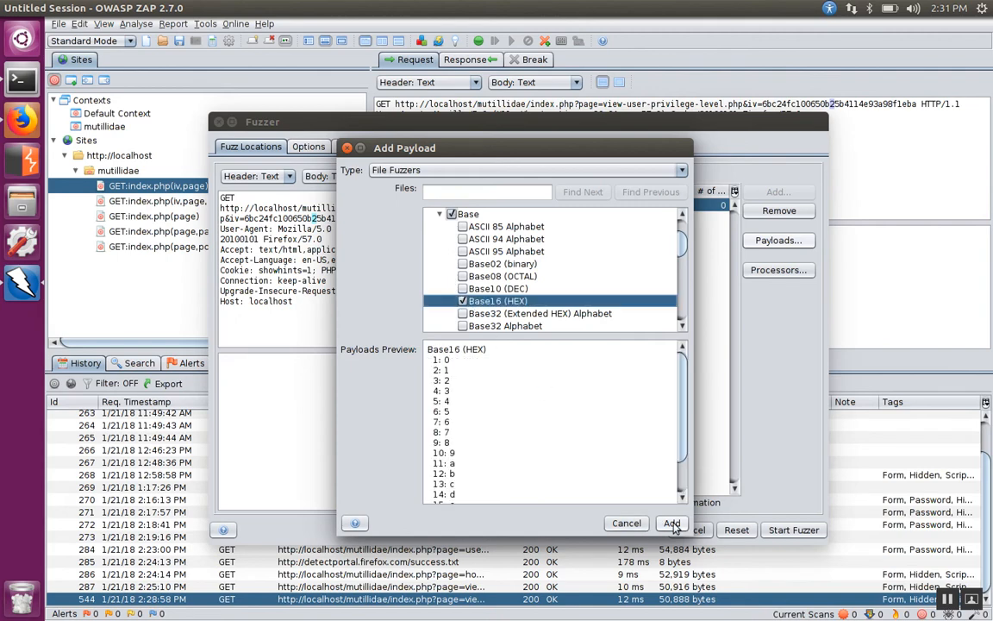
left_click(671, 523)
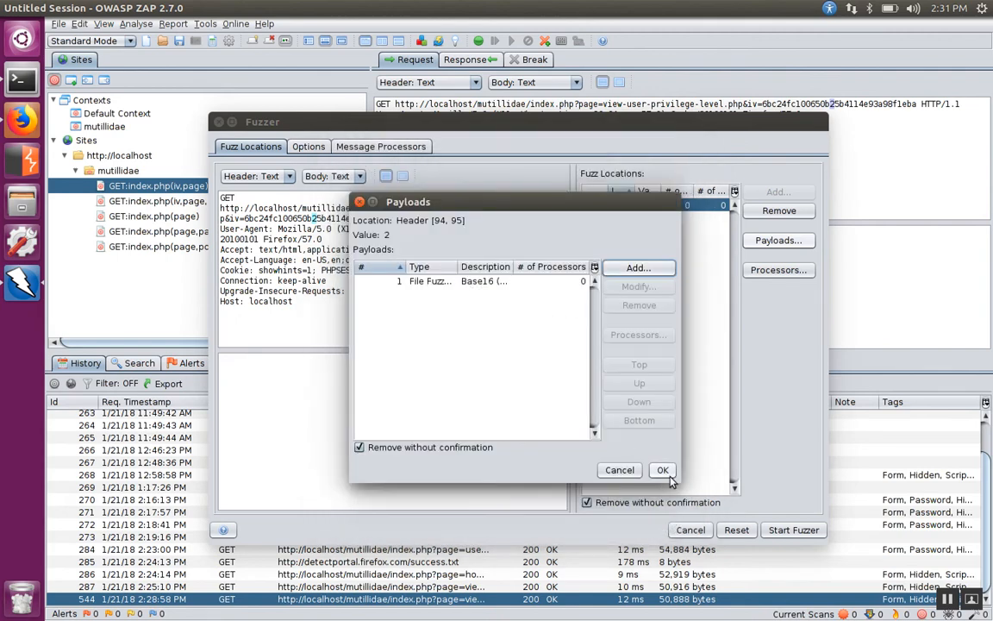
left_click(663, 470)
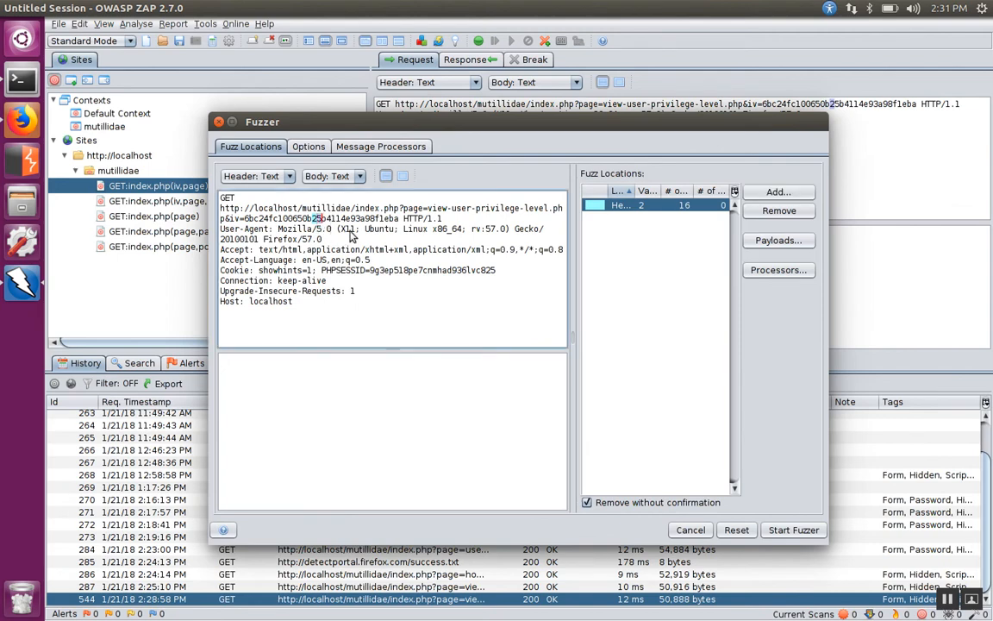
Step: Add Base16 (HEX) payloads to iv character 5 and start the 256-message fuzz
left_click(776, 240)
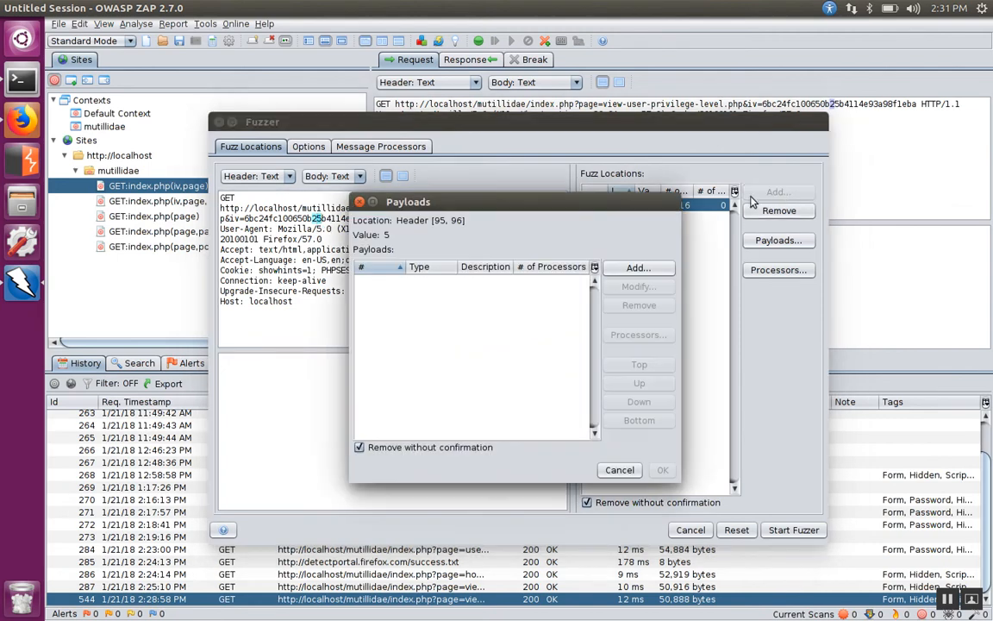
left_click(637, 267)
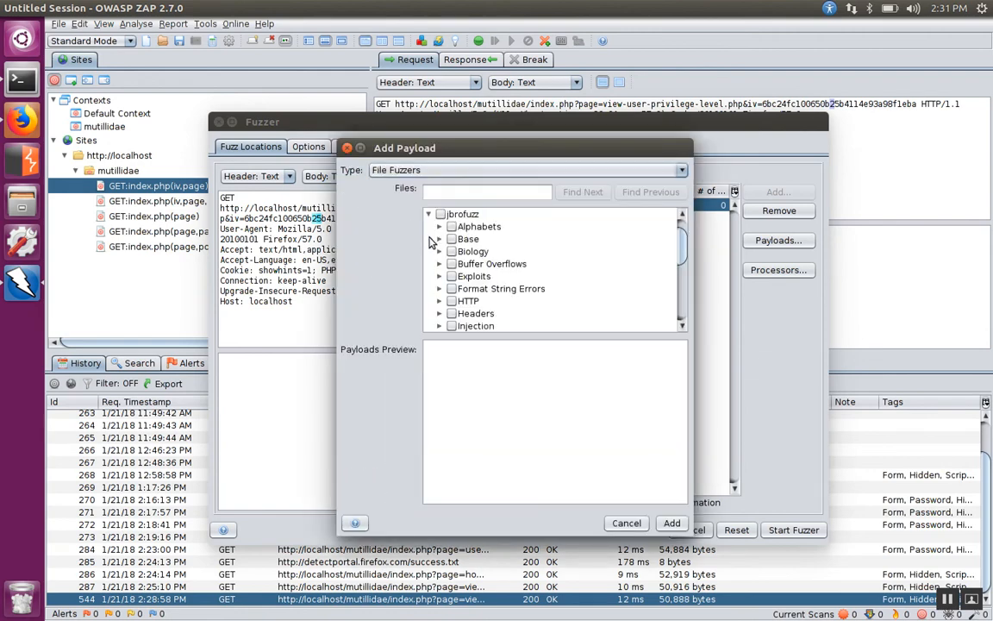
left_click(440, 239)
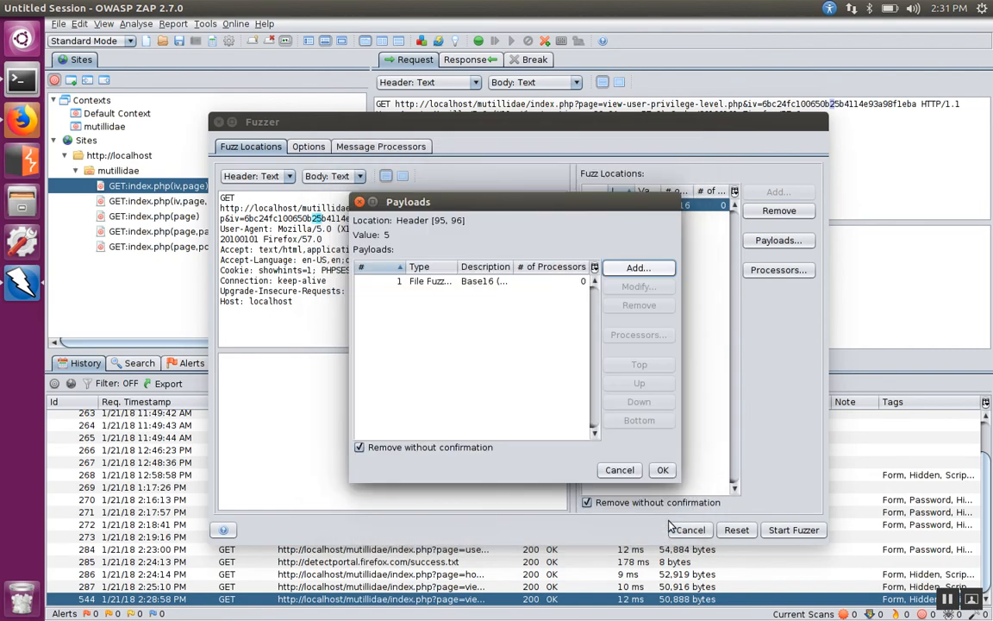
left_click(663, 469)
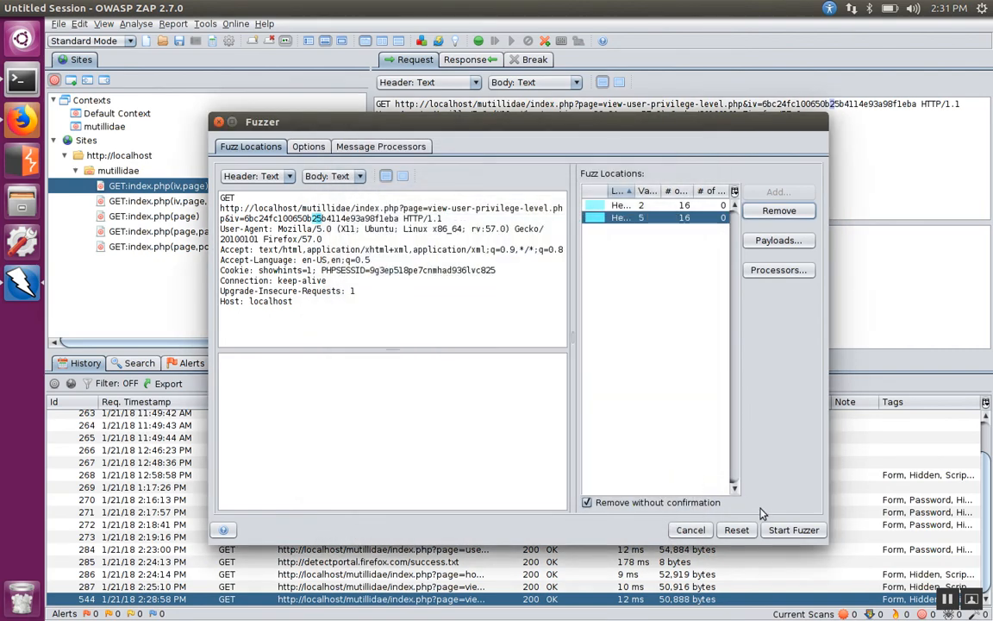
left_click(792, 529)
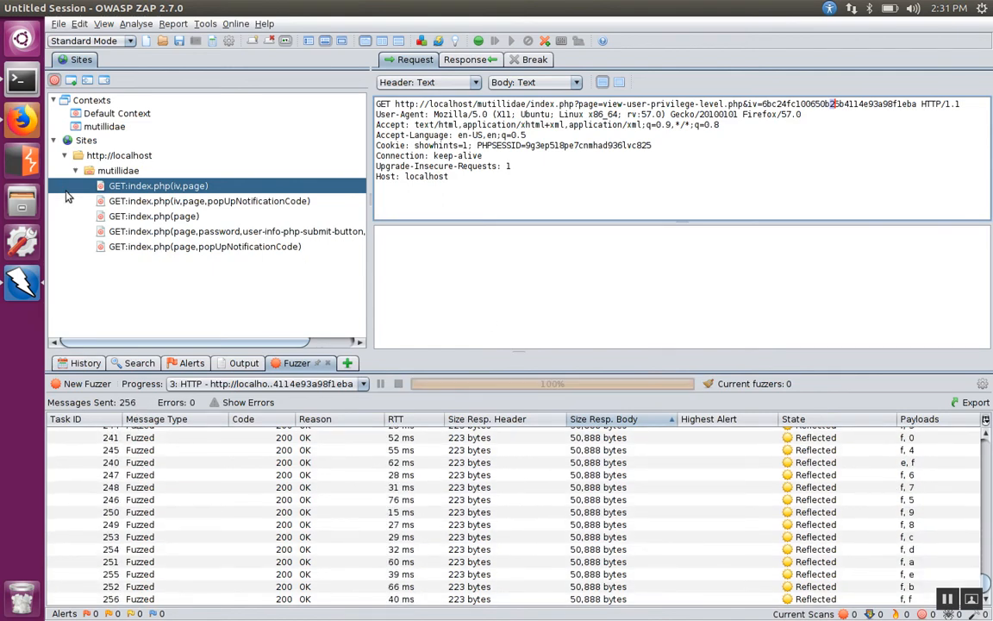
mouse_move(89, 305)
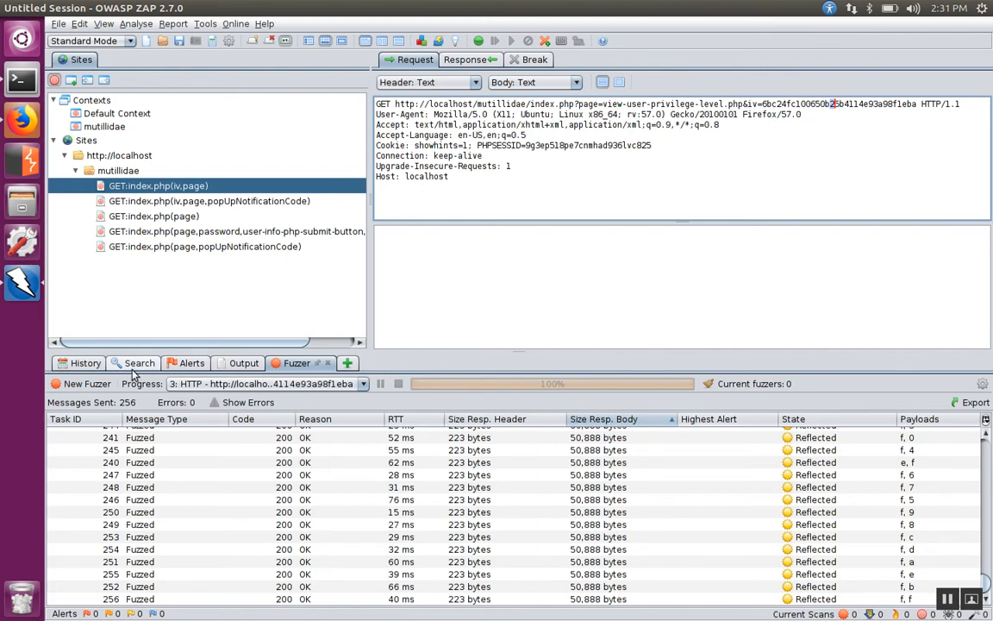
Step: Search HTTP Fuzz Results for <td style="text-align: left;">000
left_click(139, 362)
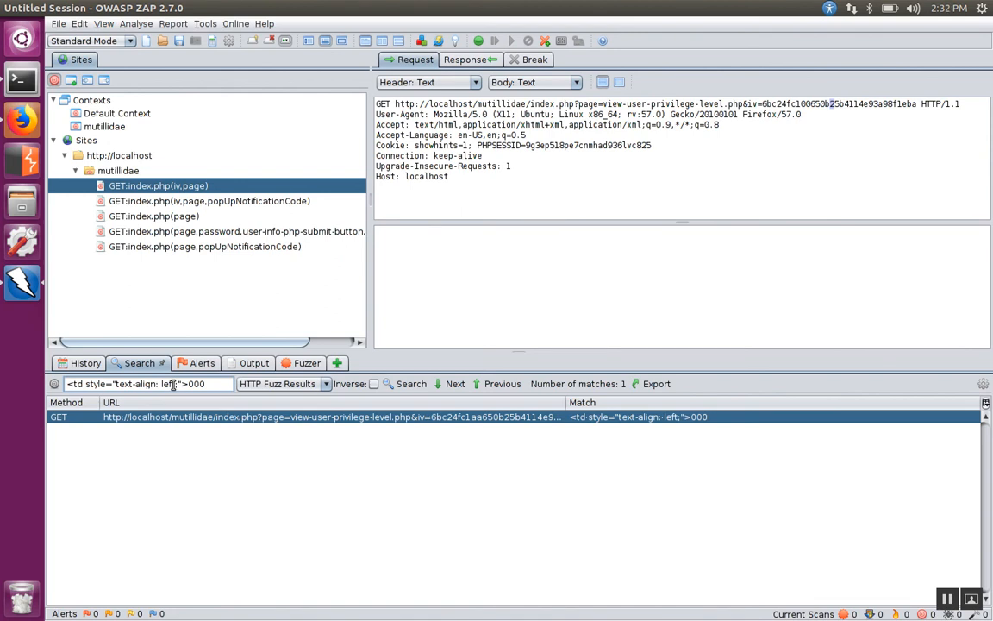
Step: Rerun the search and inspect the second match, iv 6bc24fc100650b24…, with User ID 000
left_click(470, 58)
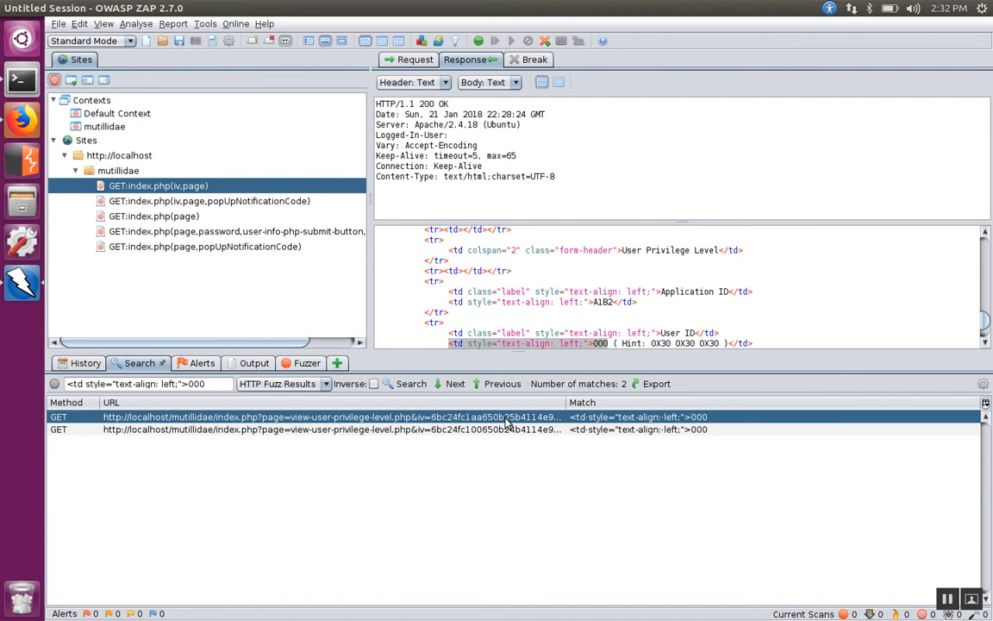
mouse_move(497, 436)
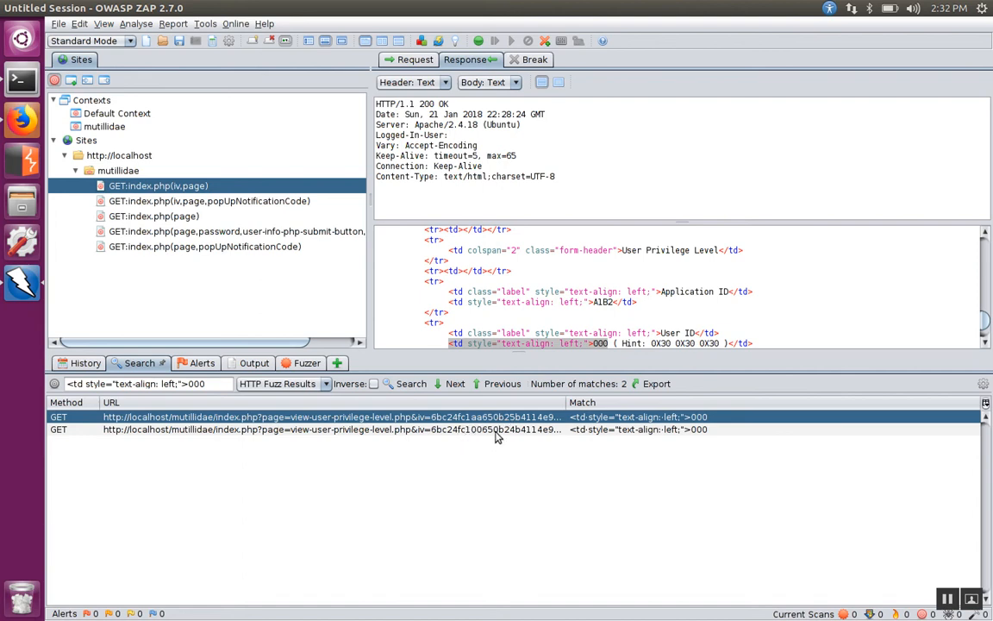
mouse_move(493, 442)
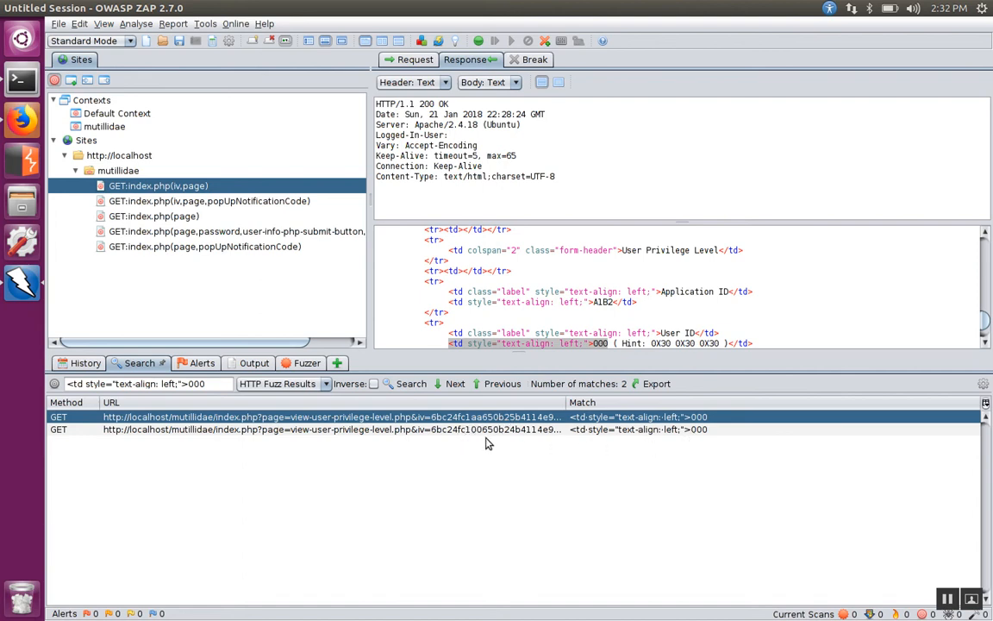
left_click(332, 429)
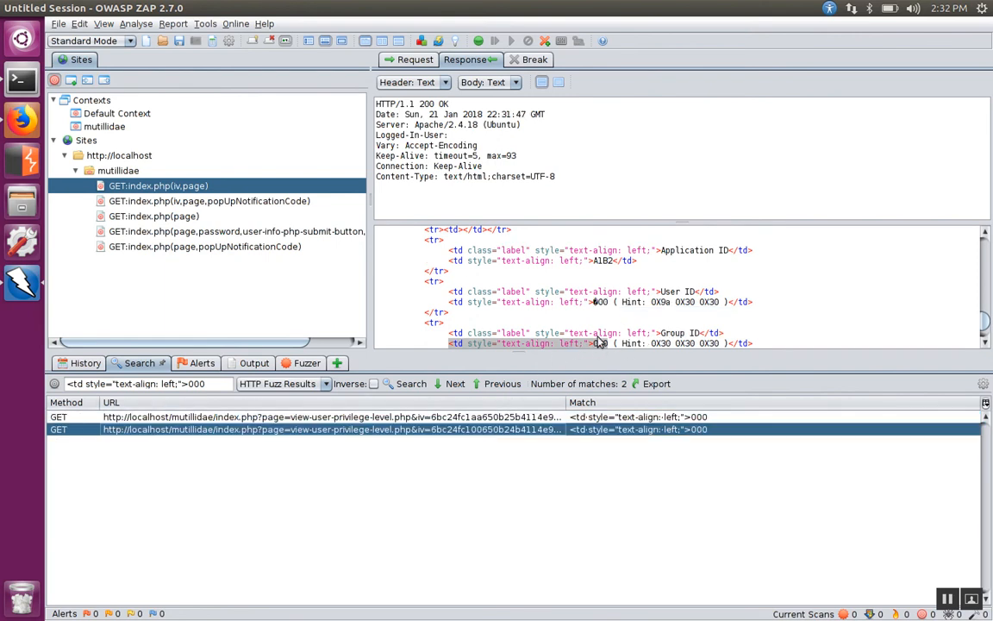
left_click(415, 60)
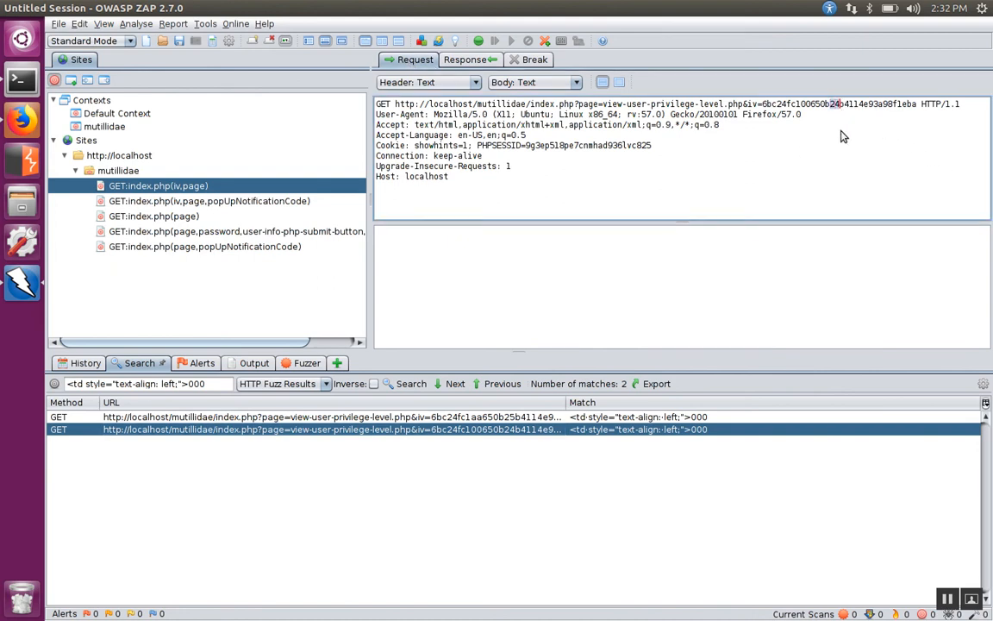
mouse_move(21, 120)
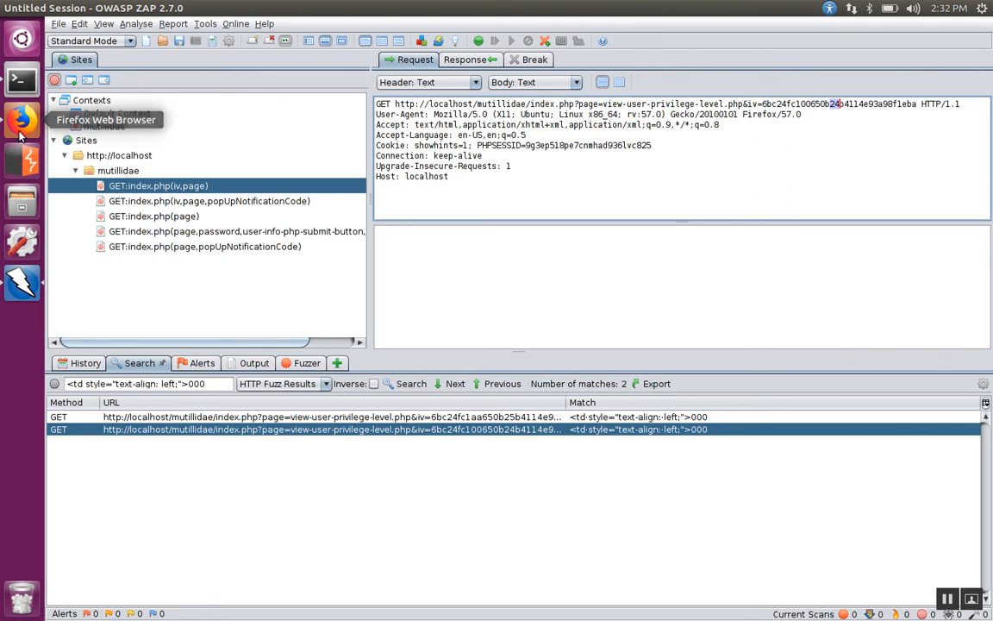
Step: Load the privilege-level page in Firefox with the altered iv, showing 'User is root!'
left_click(22, 119)
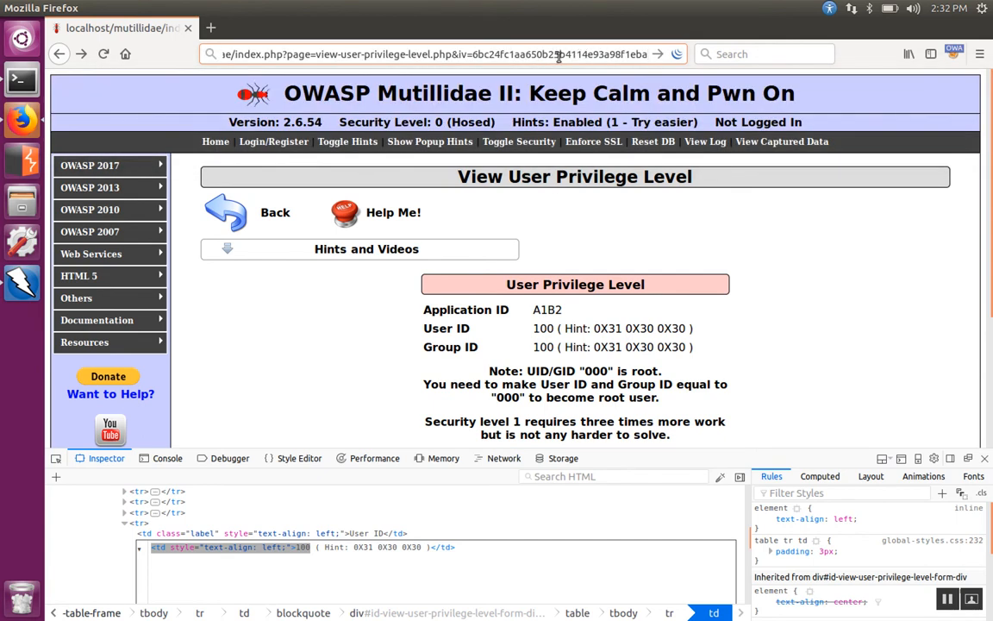
left_click(556, 54)
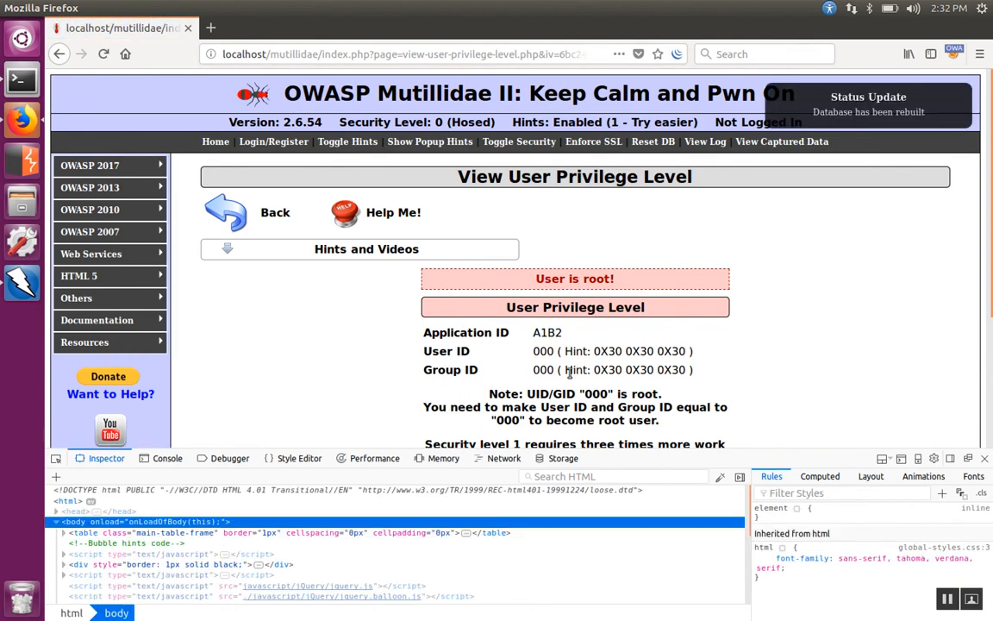
mouse_move(347, 364)
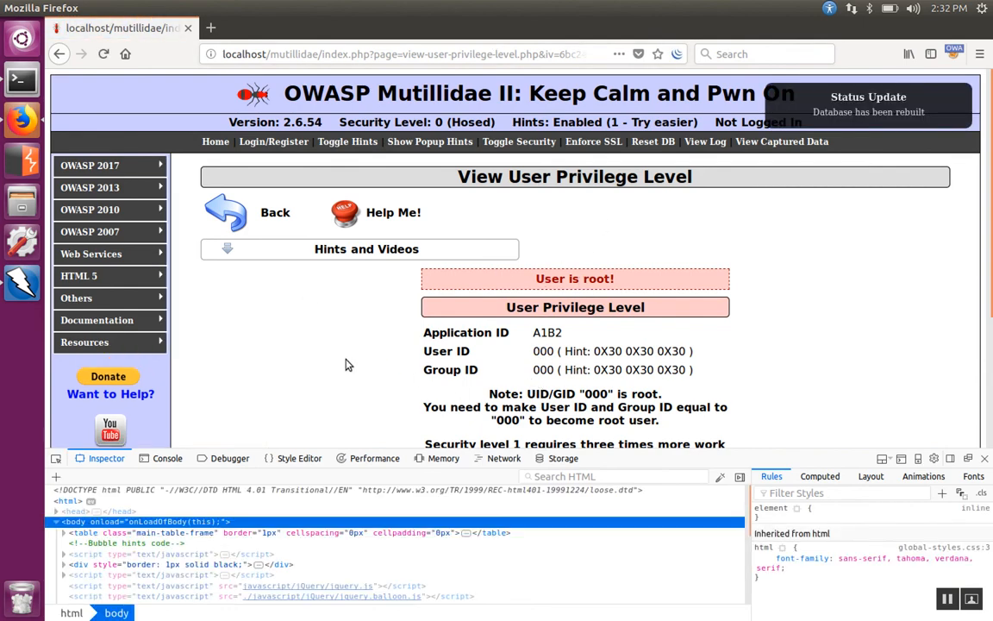